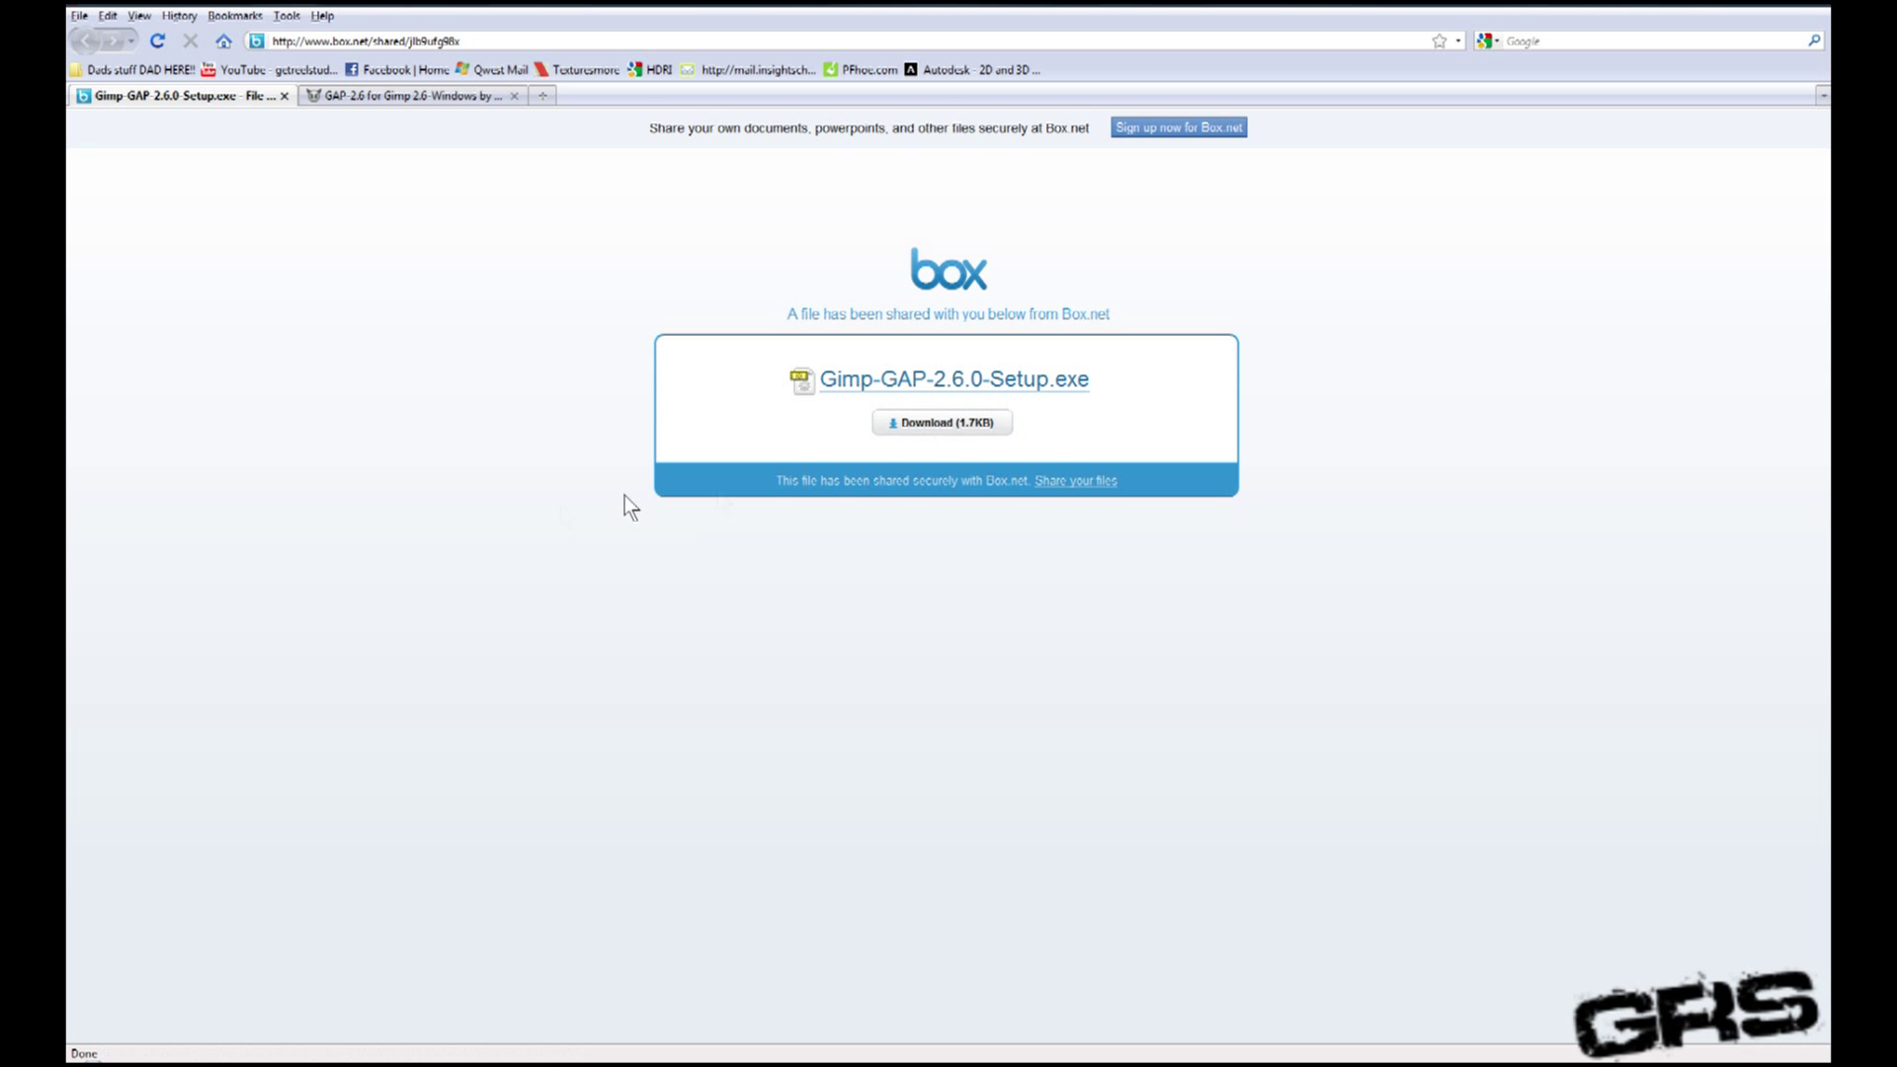
mouse_move(546, 511)
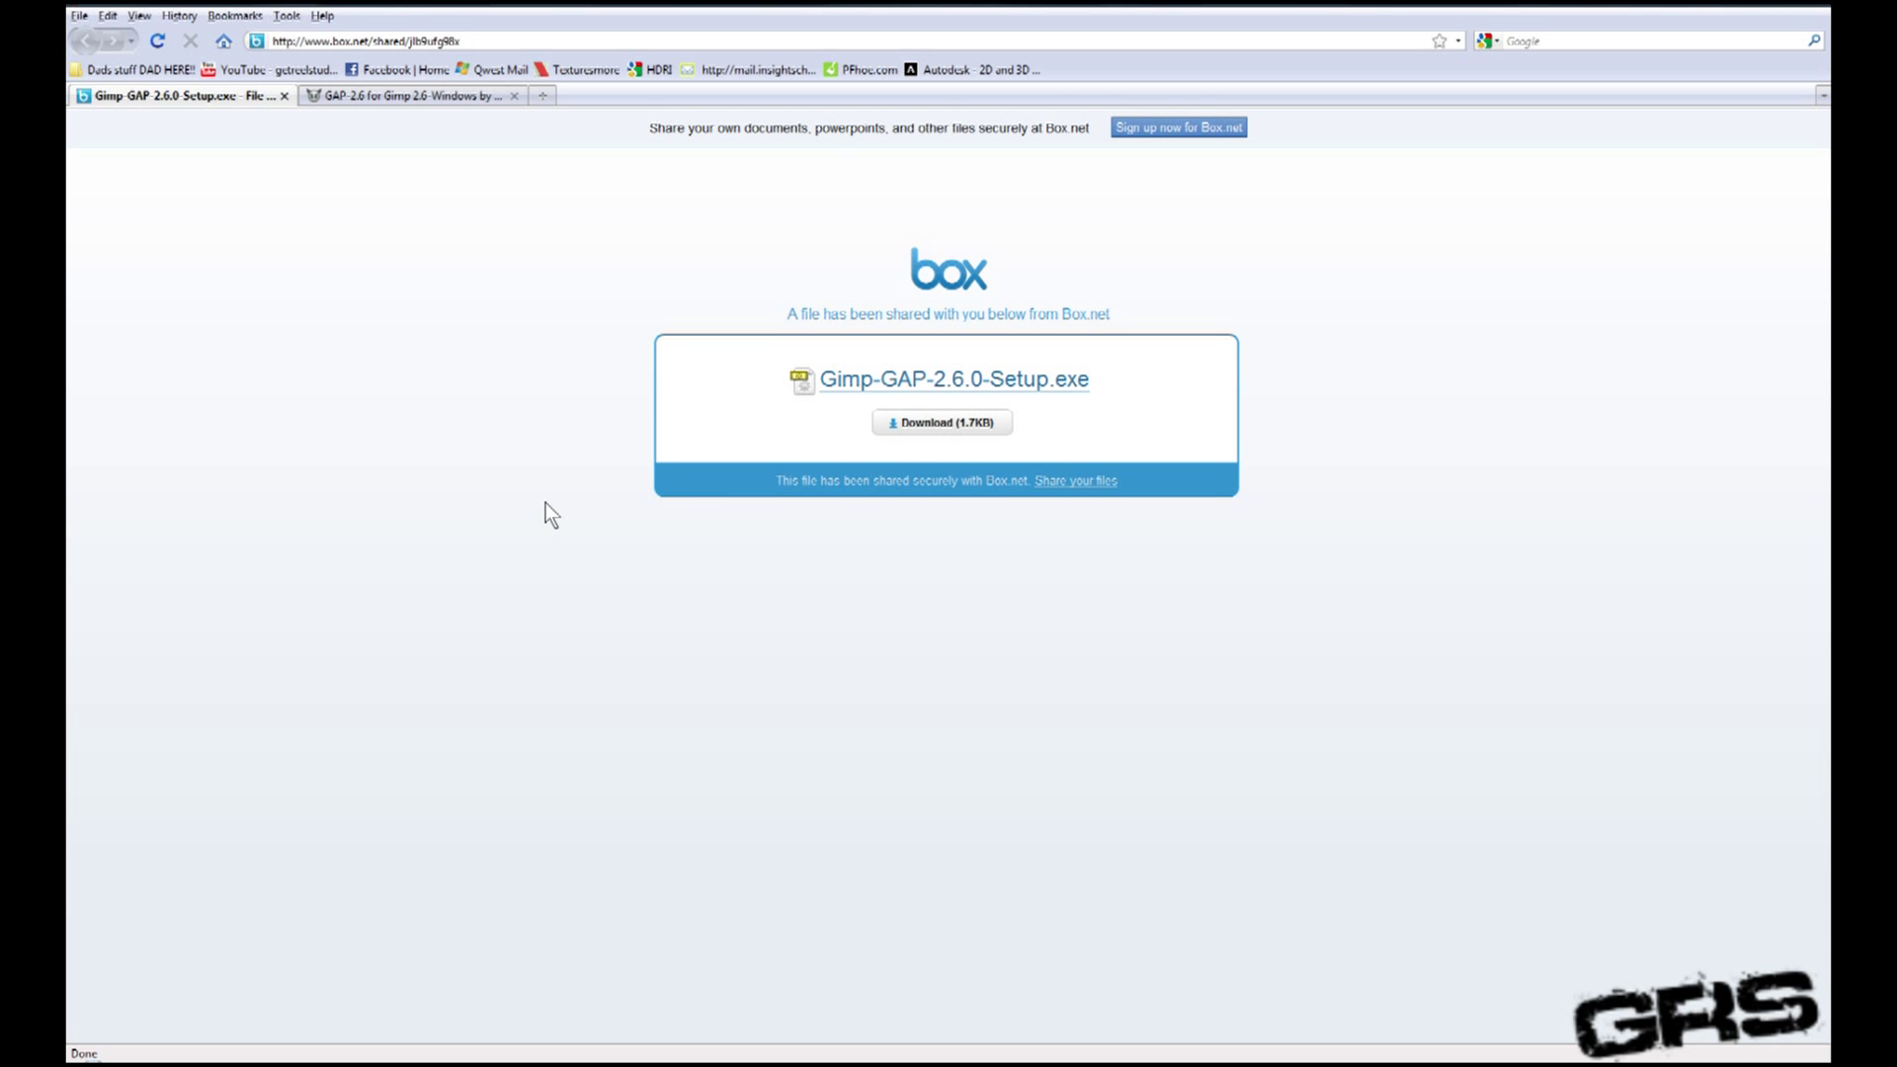
Step: Switch to the 'GAP 2.6 for Gimp 2.6 Windows' DeviantArt tab
click(411, 95)
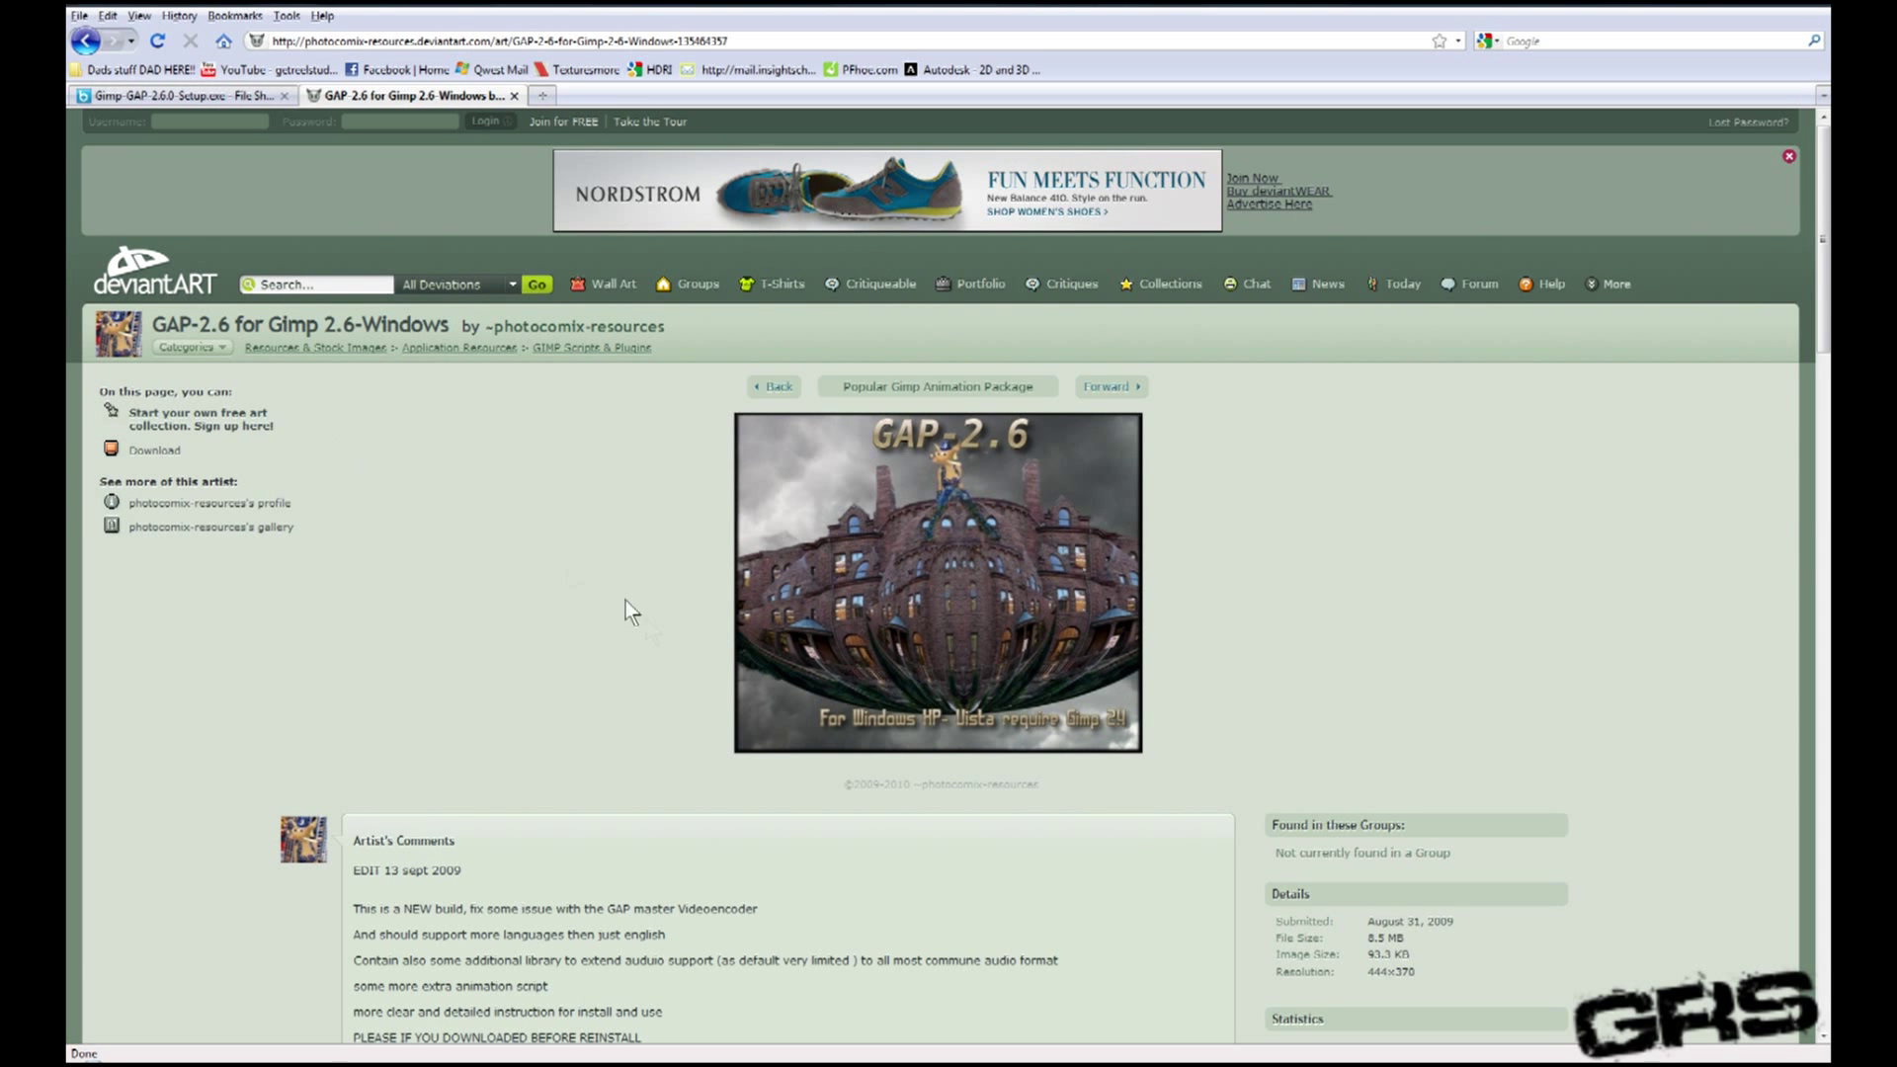
mouse_move(248, 485)
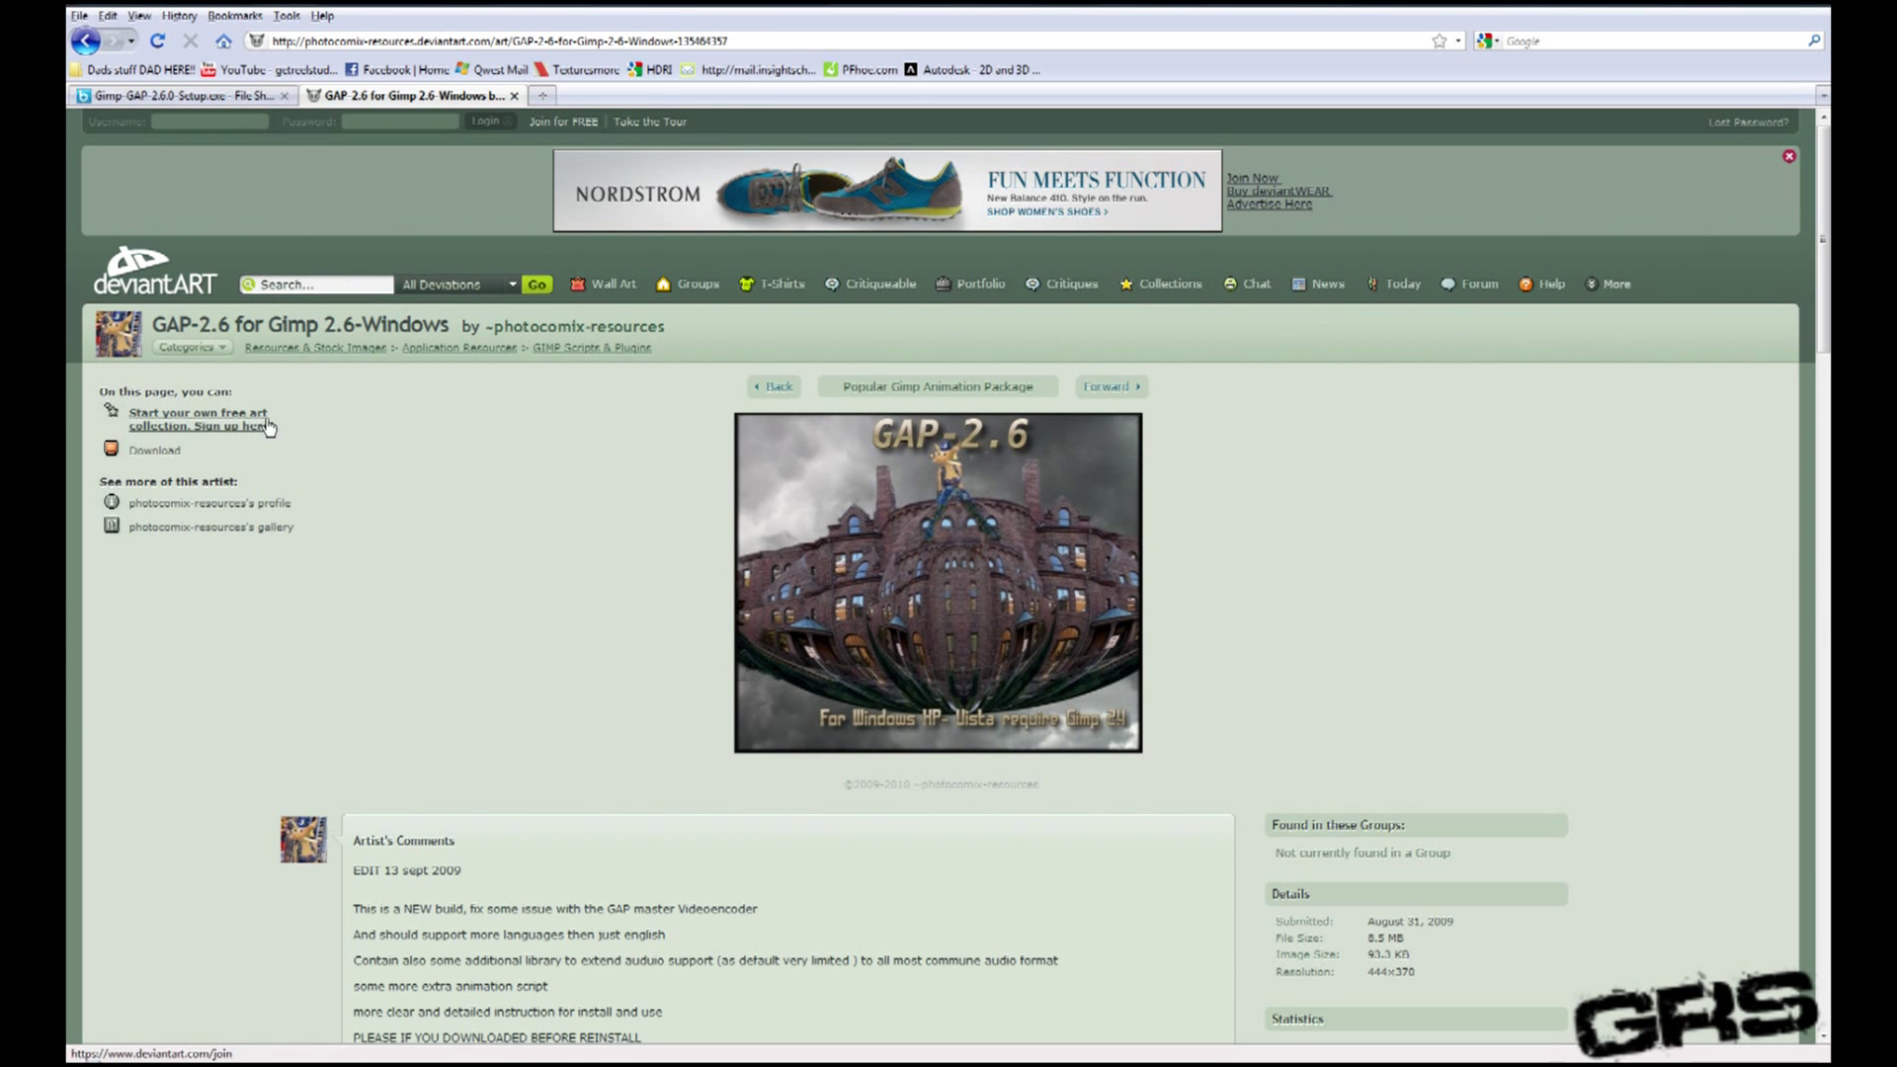
mouse_move(155, 451)
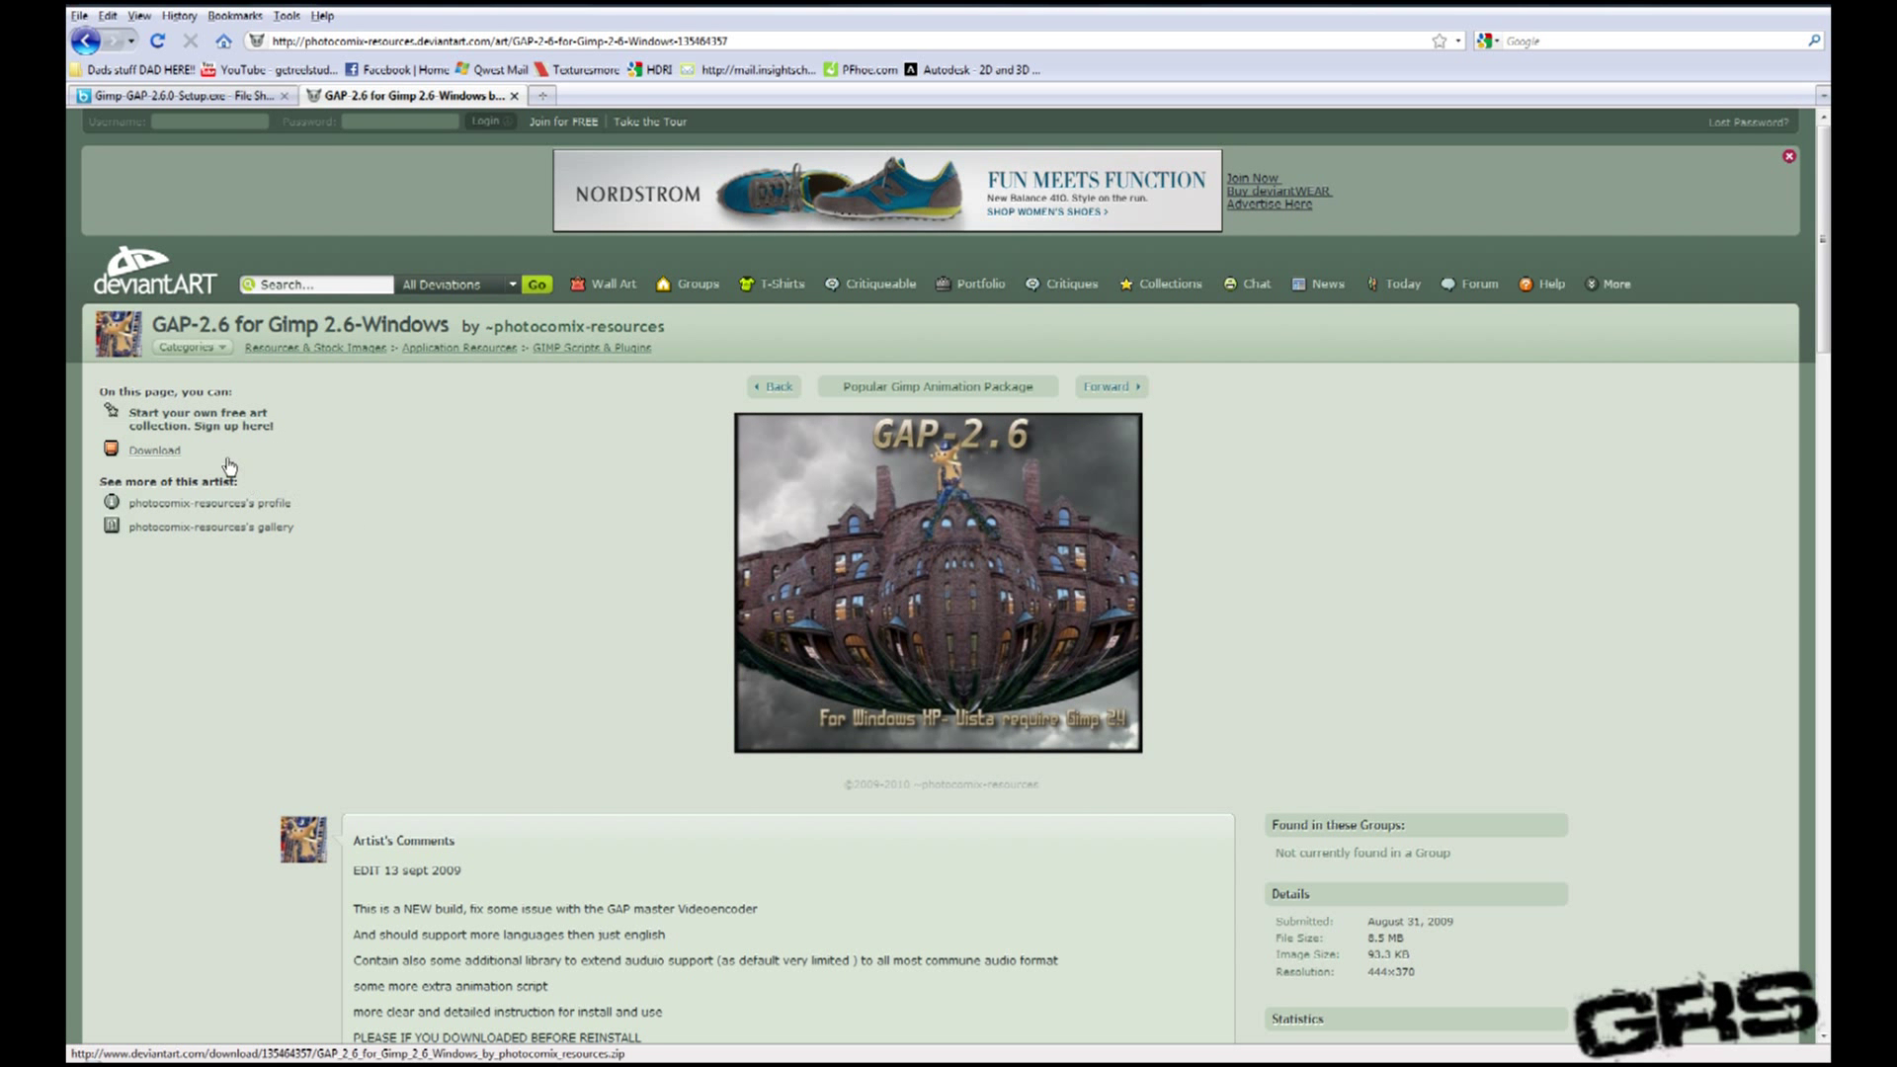
Step: Start downloading the GAP 2.6 for Windows zip from the DeviantArt sidebar
click(154, 450)
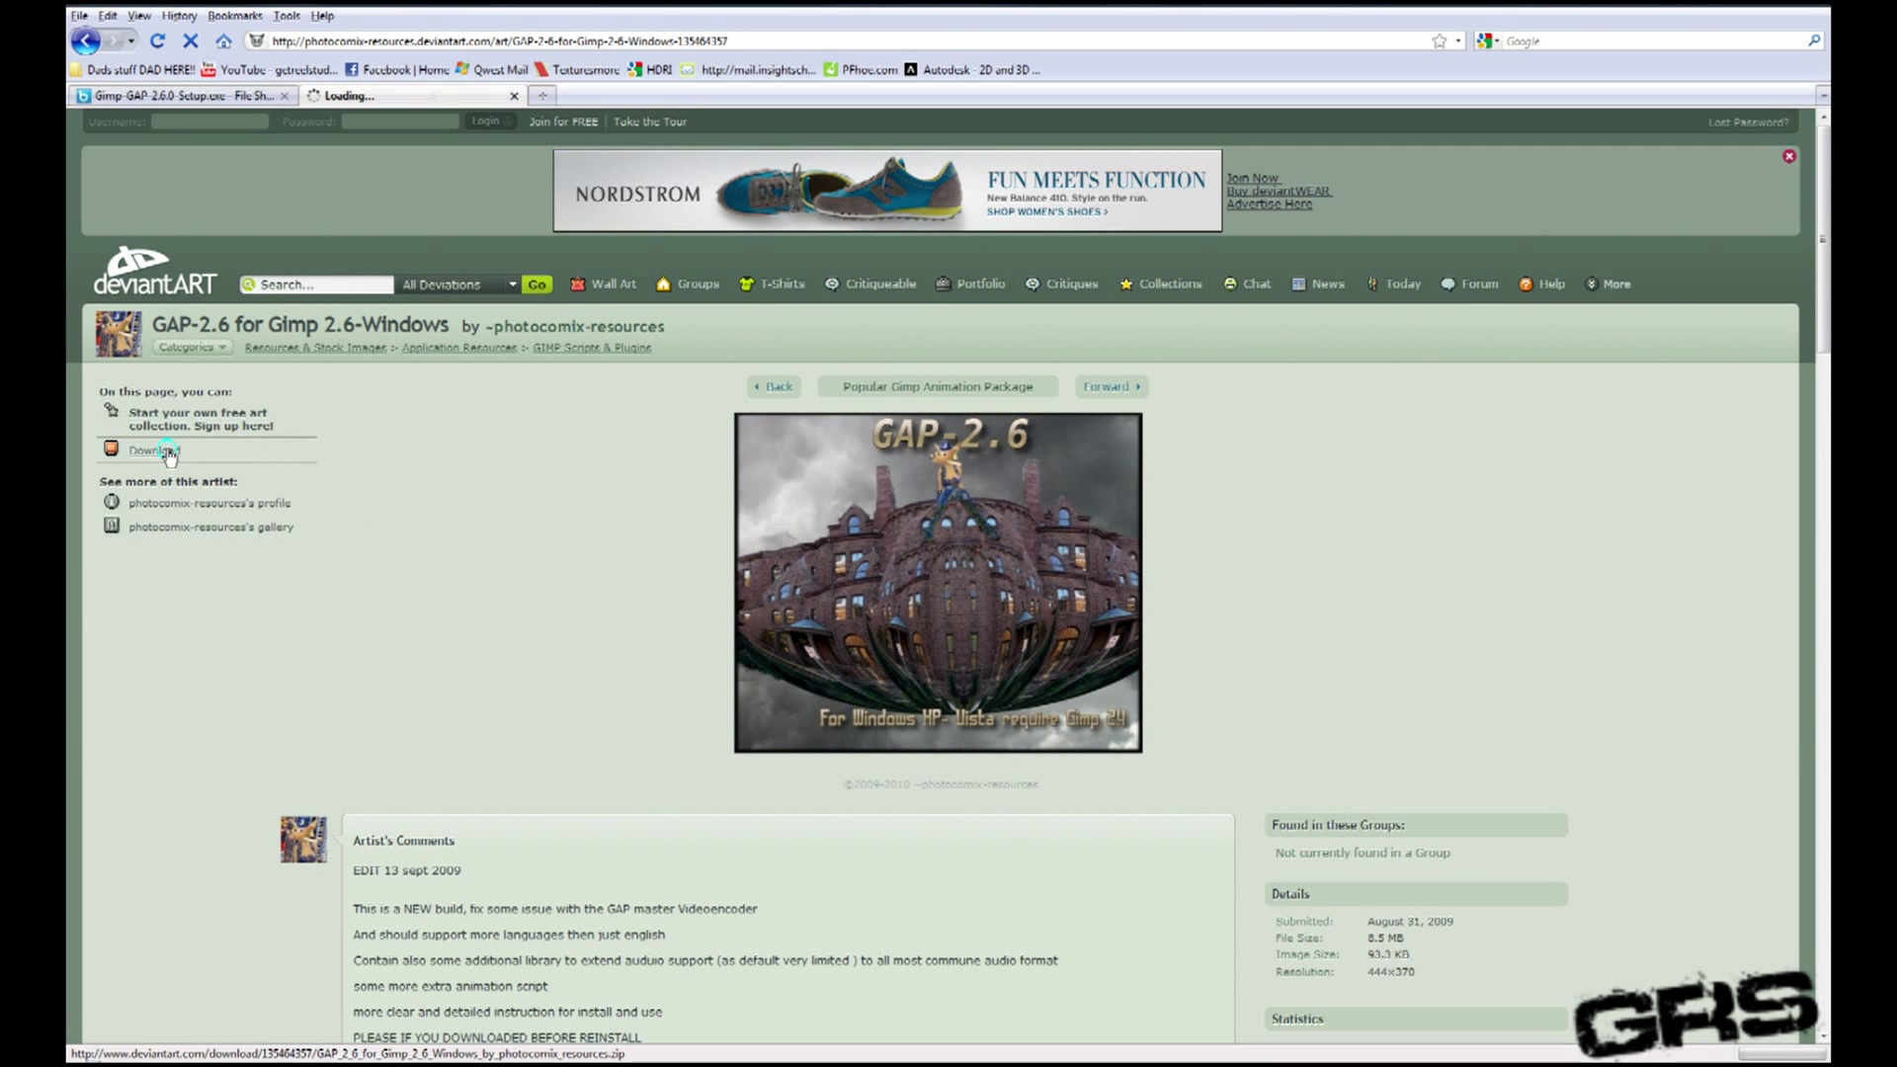
click(155, 450)
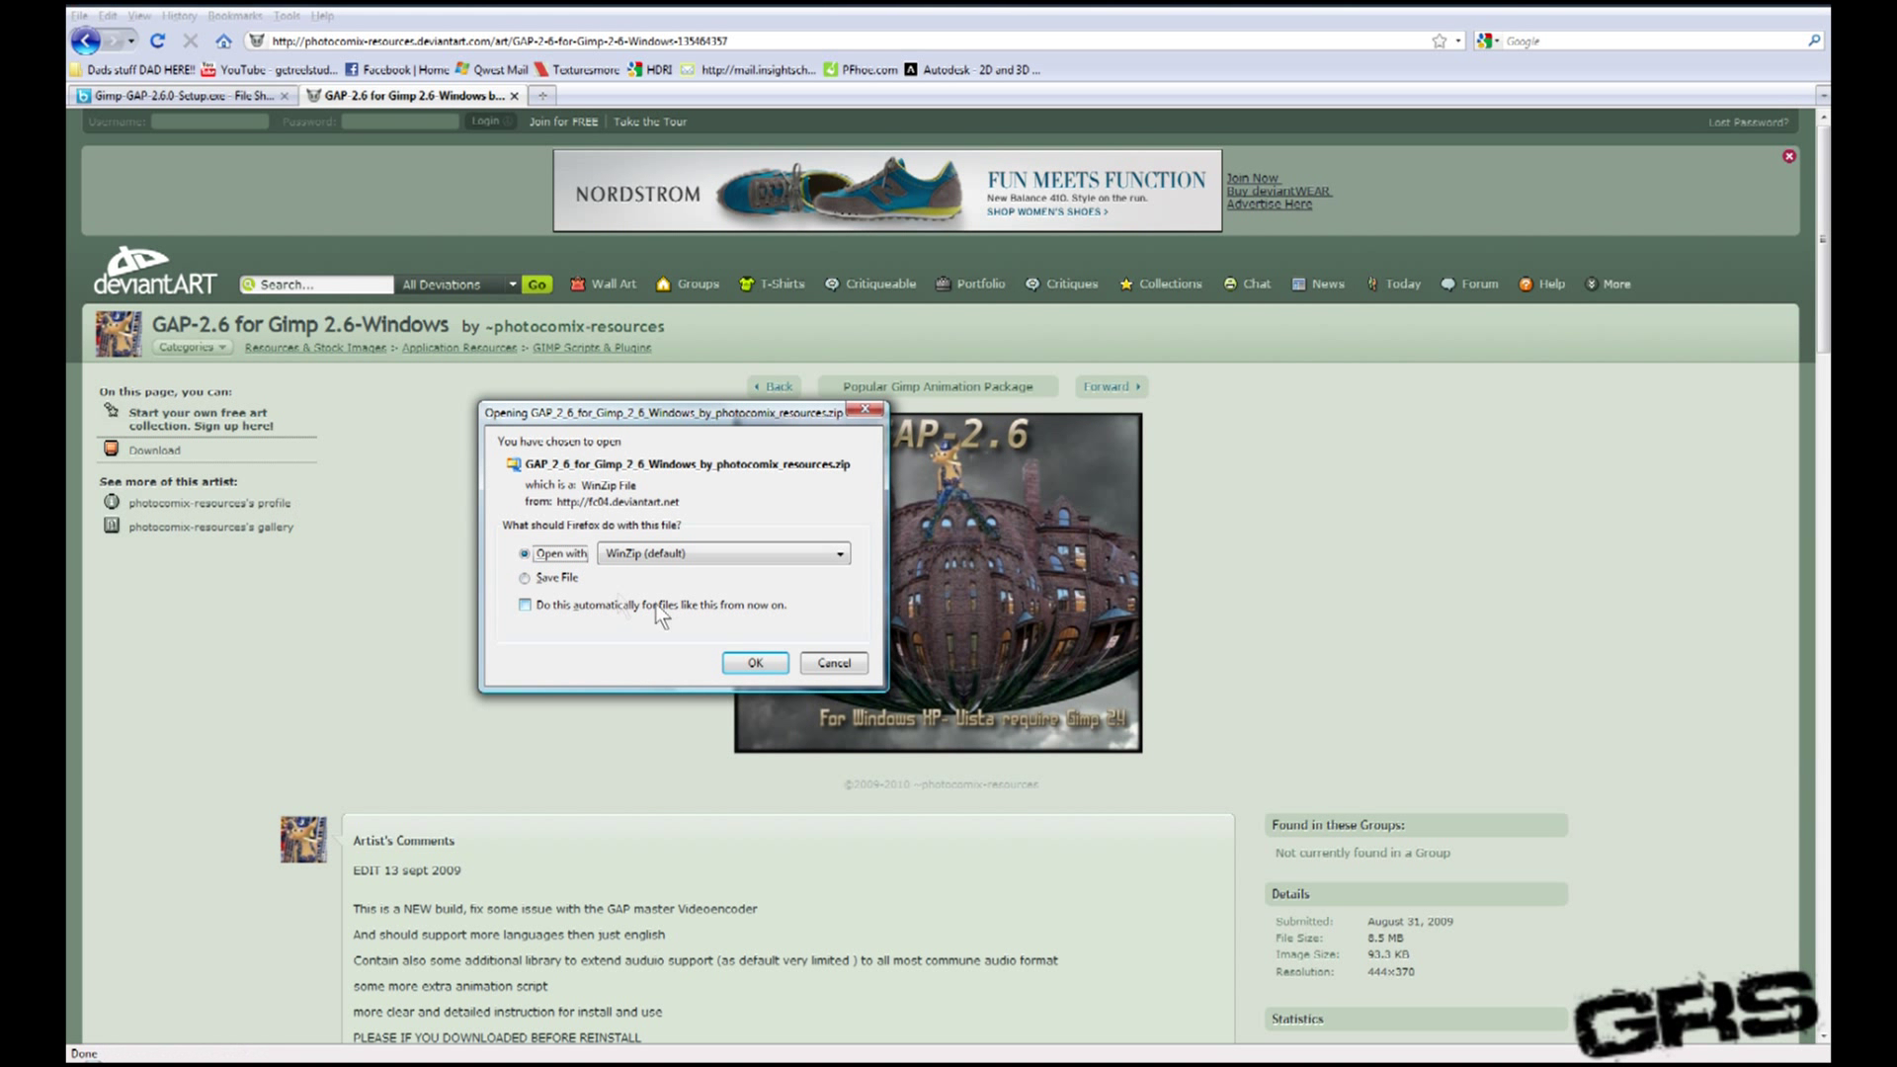
mouse_move(705, 656)
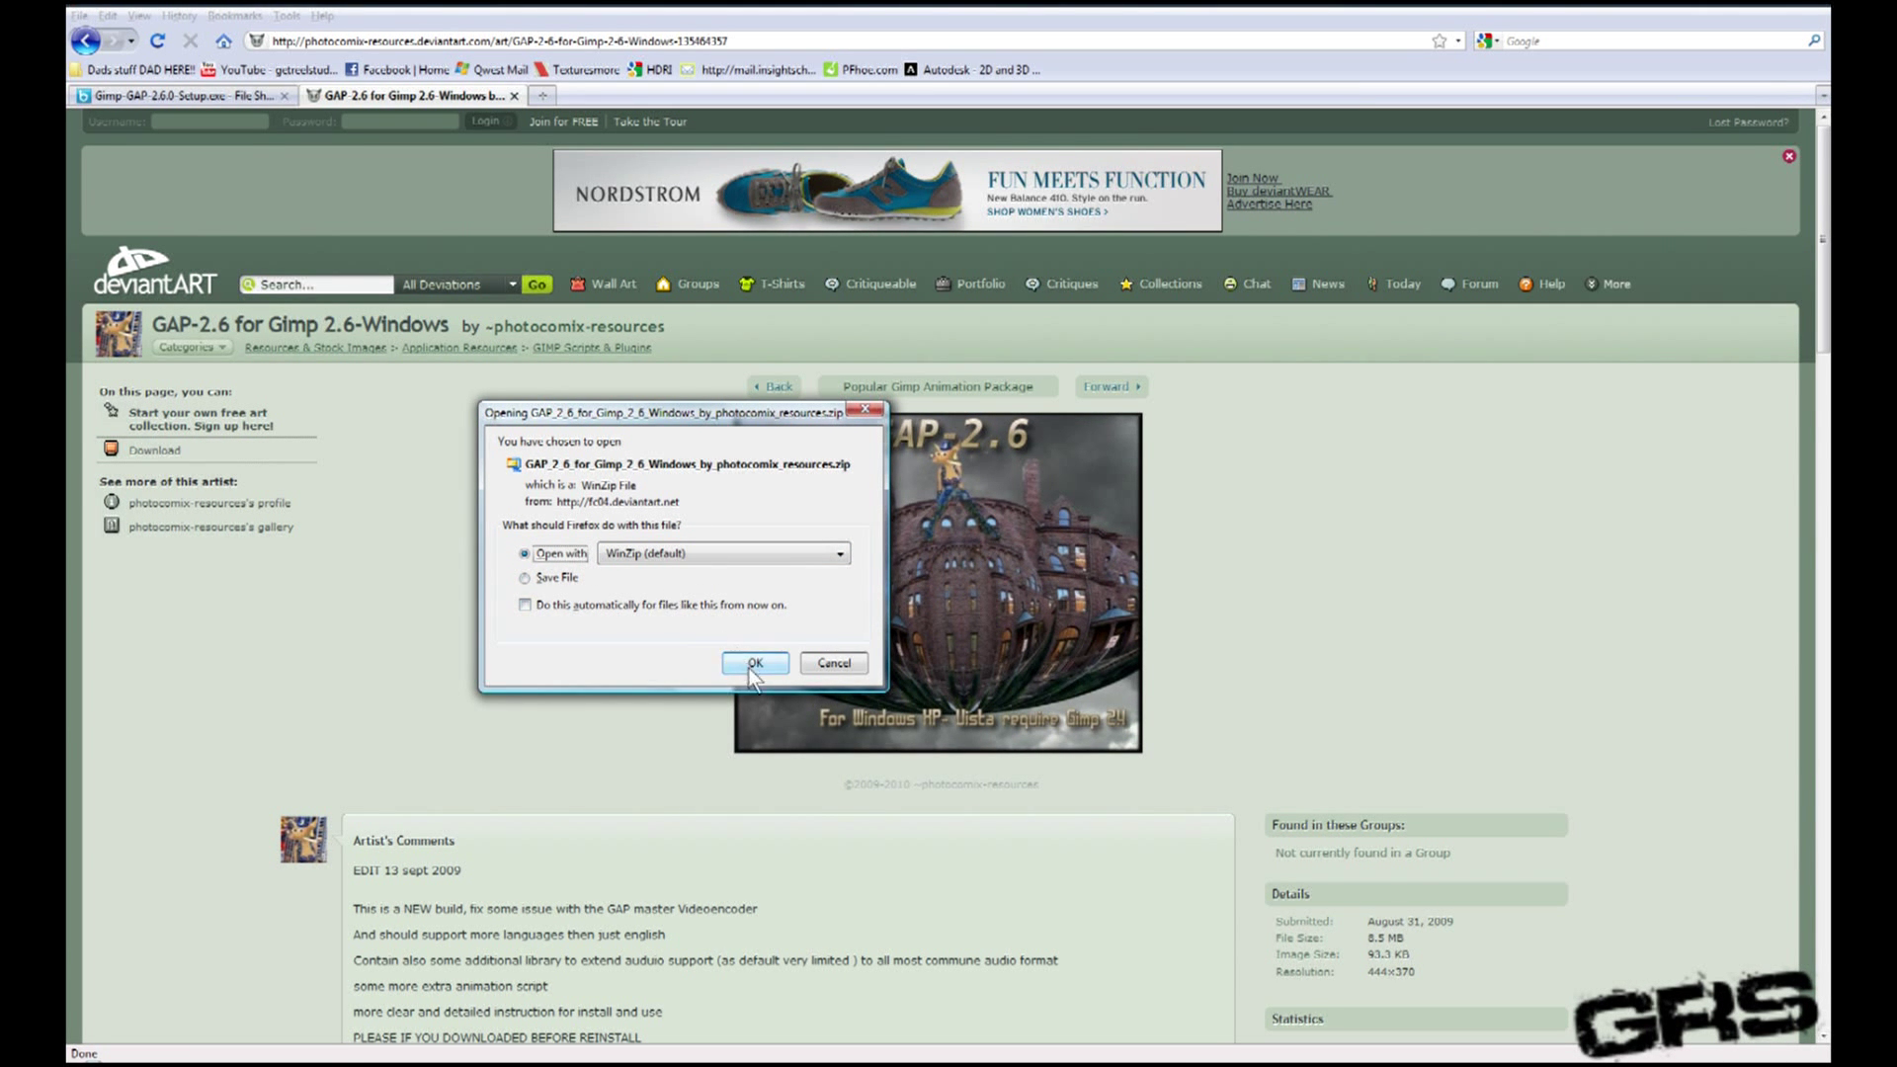
Step: Open the downloaded GAP 2.6 zip with WinZip, the default choice
click(753, 663)
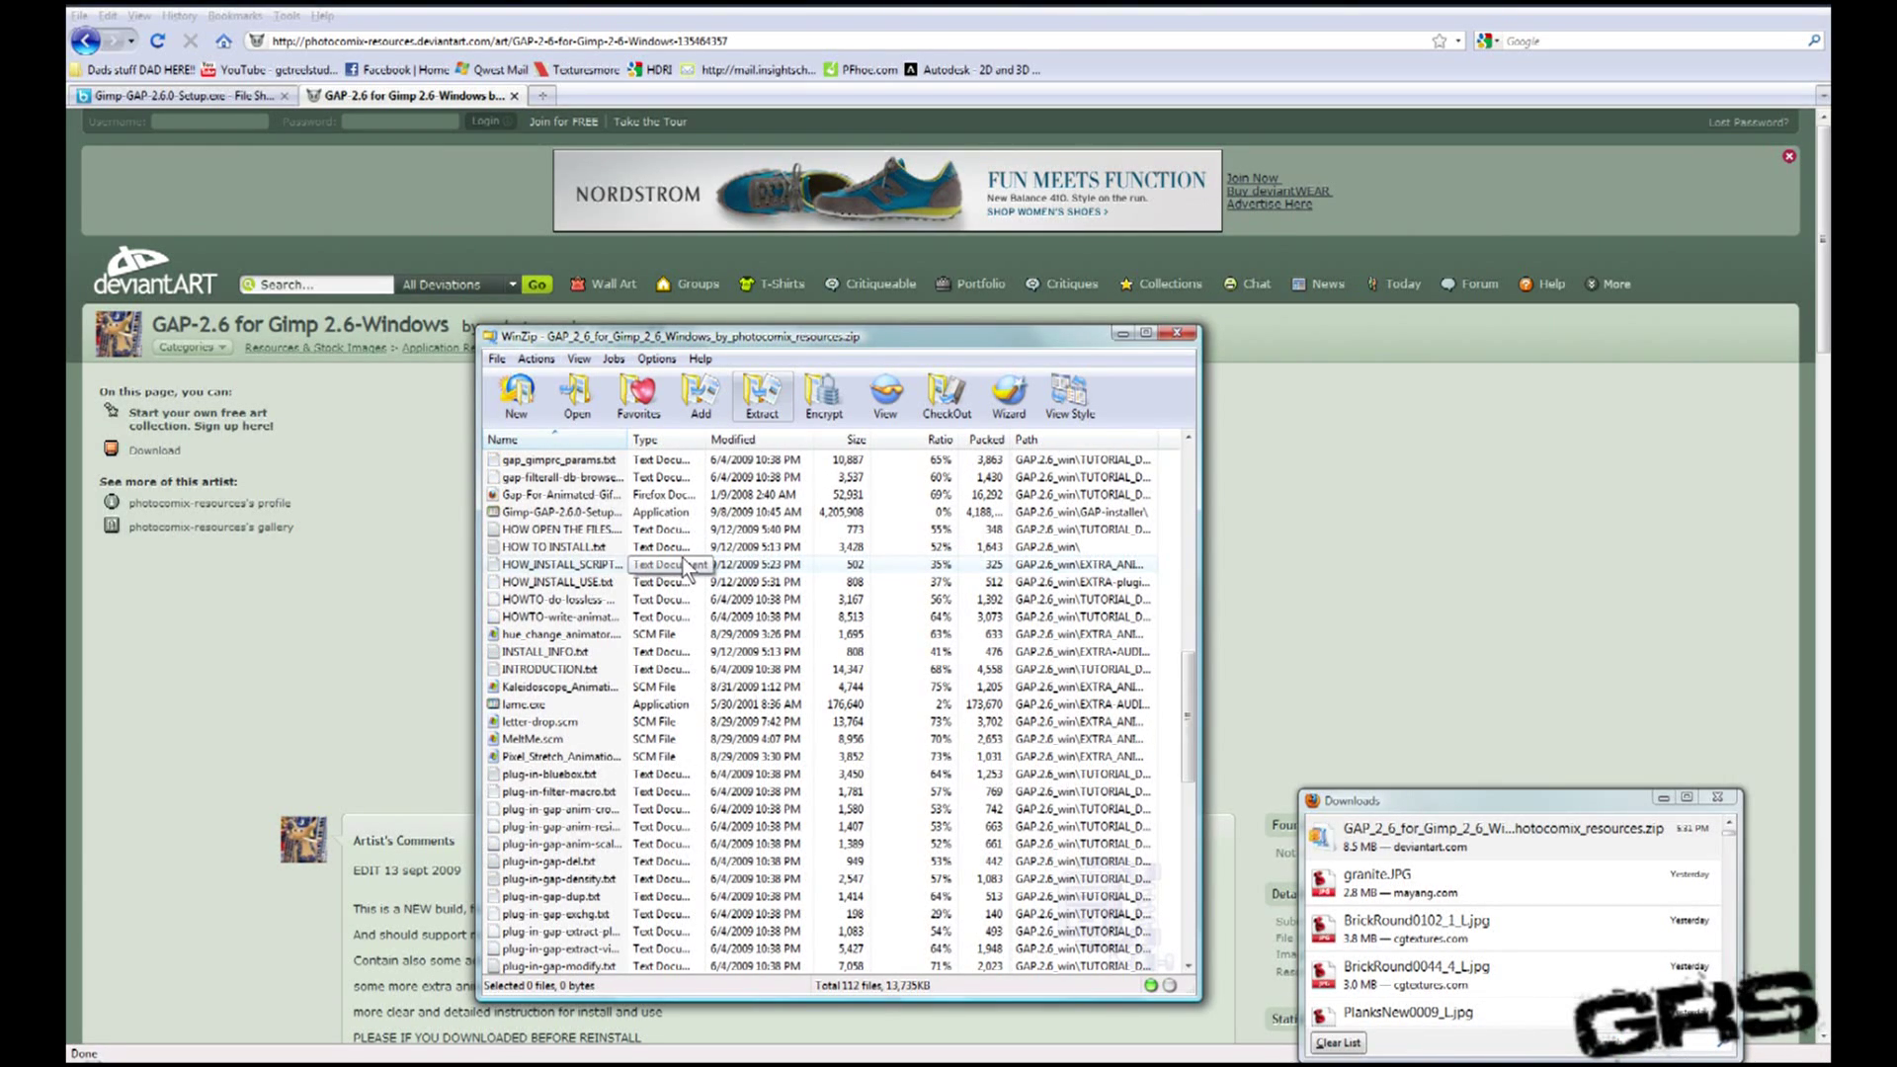
Step: Run Gimp-GAP-2.6.0-Setup from the WinZip archive file list
scroll(down, 3)
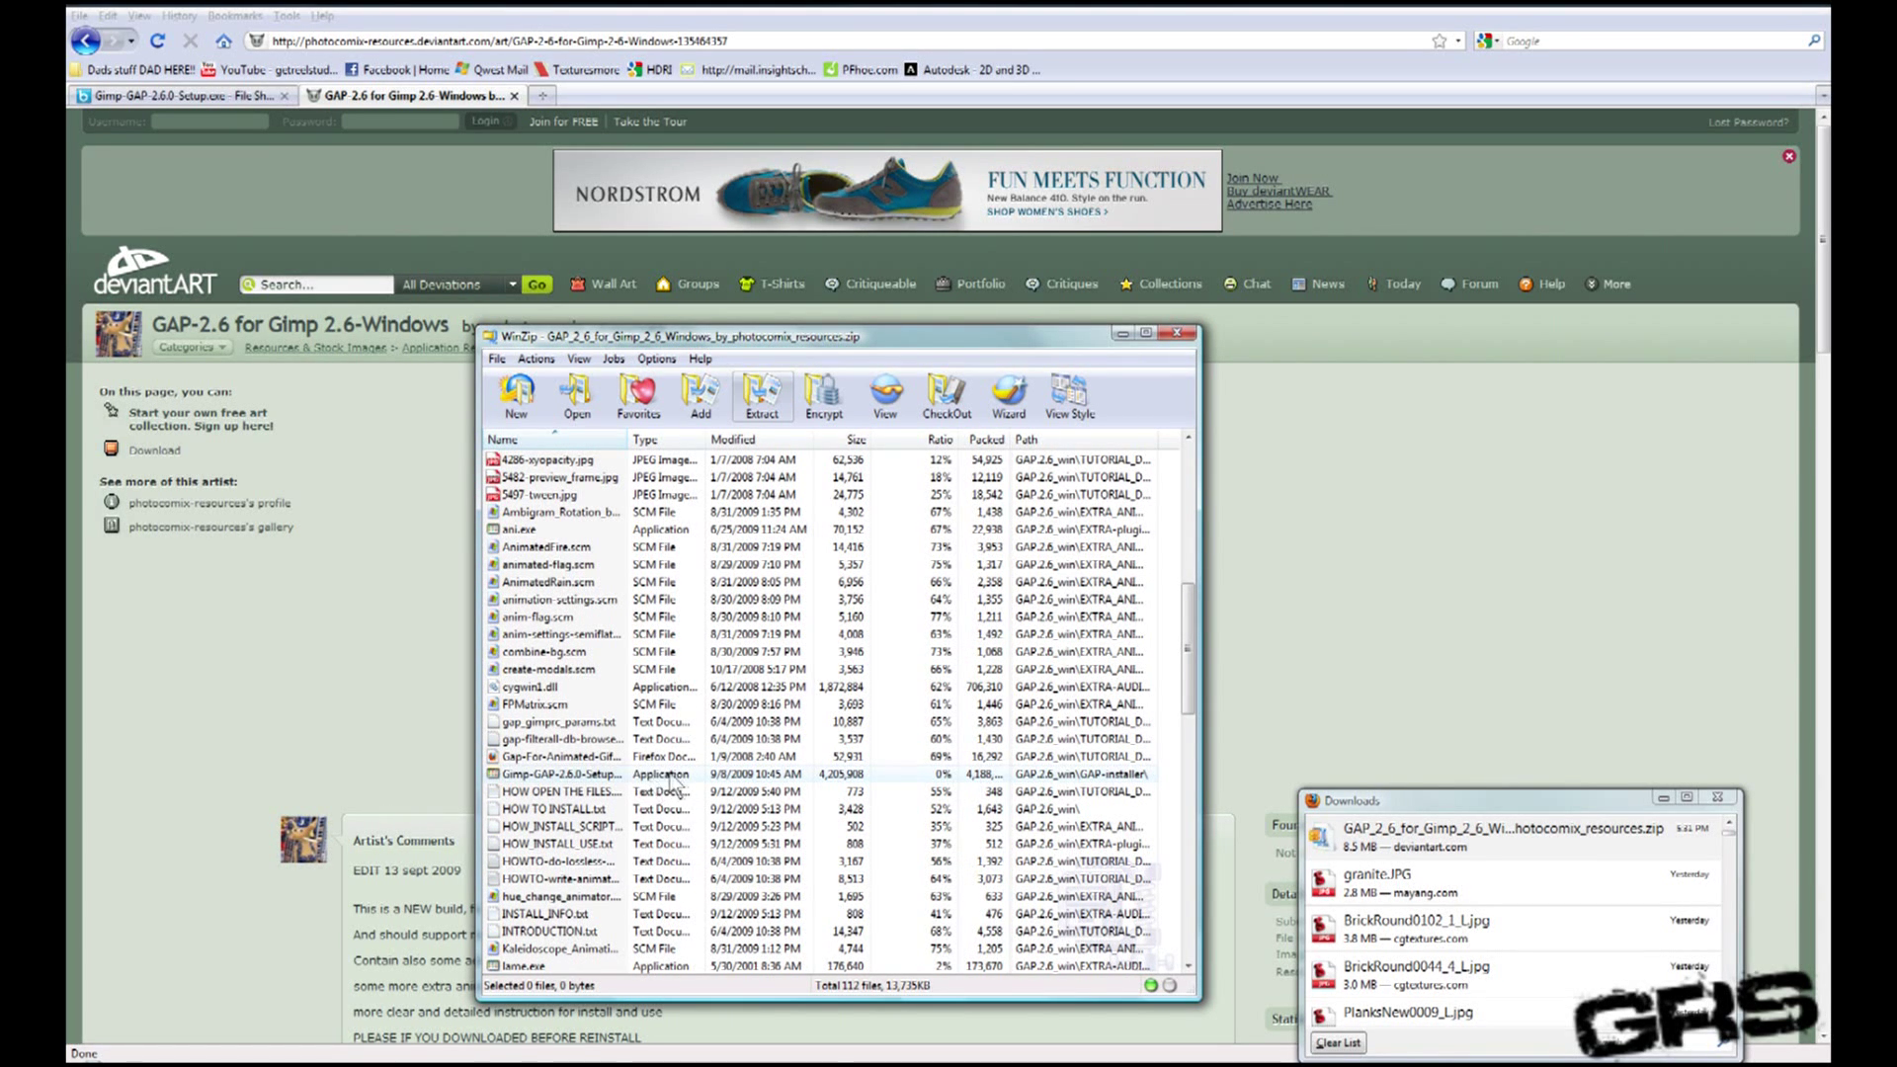
click(560, 775)
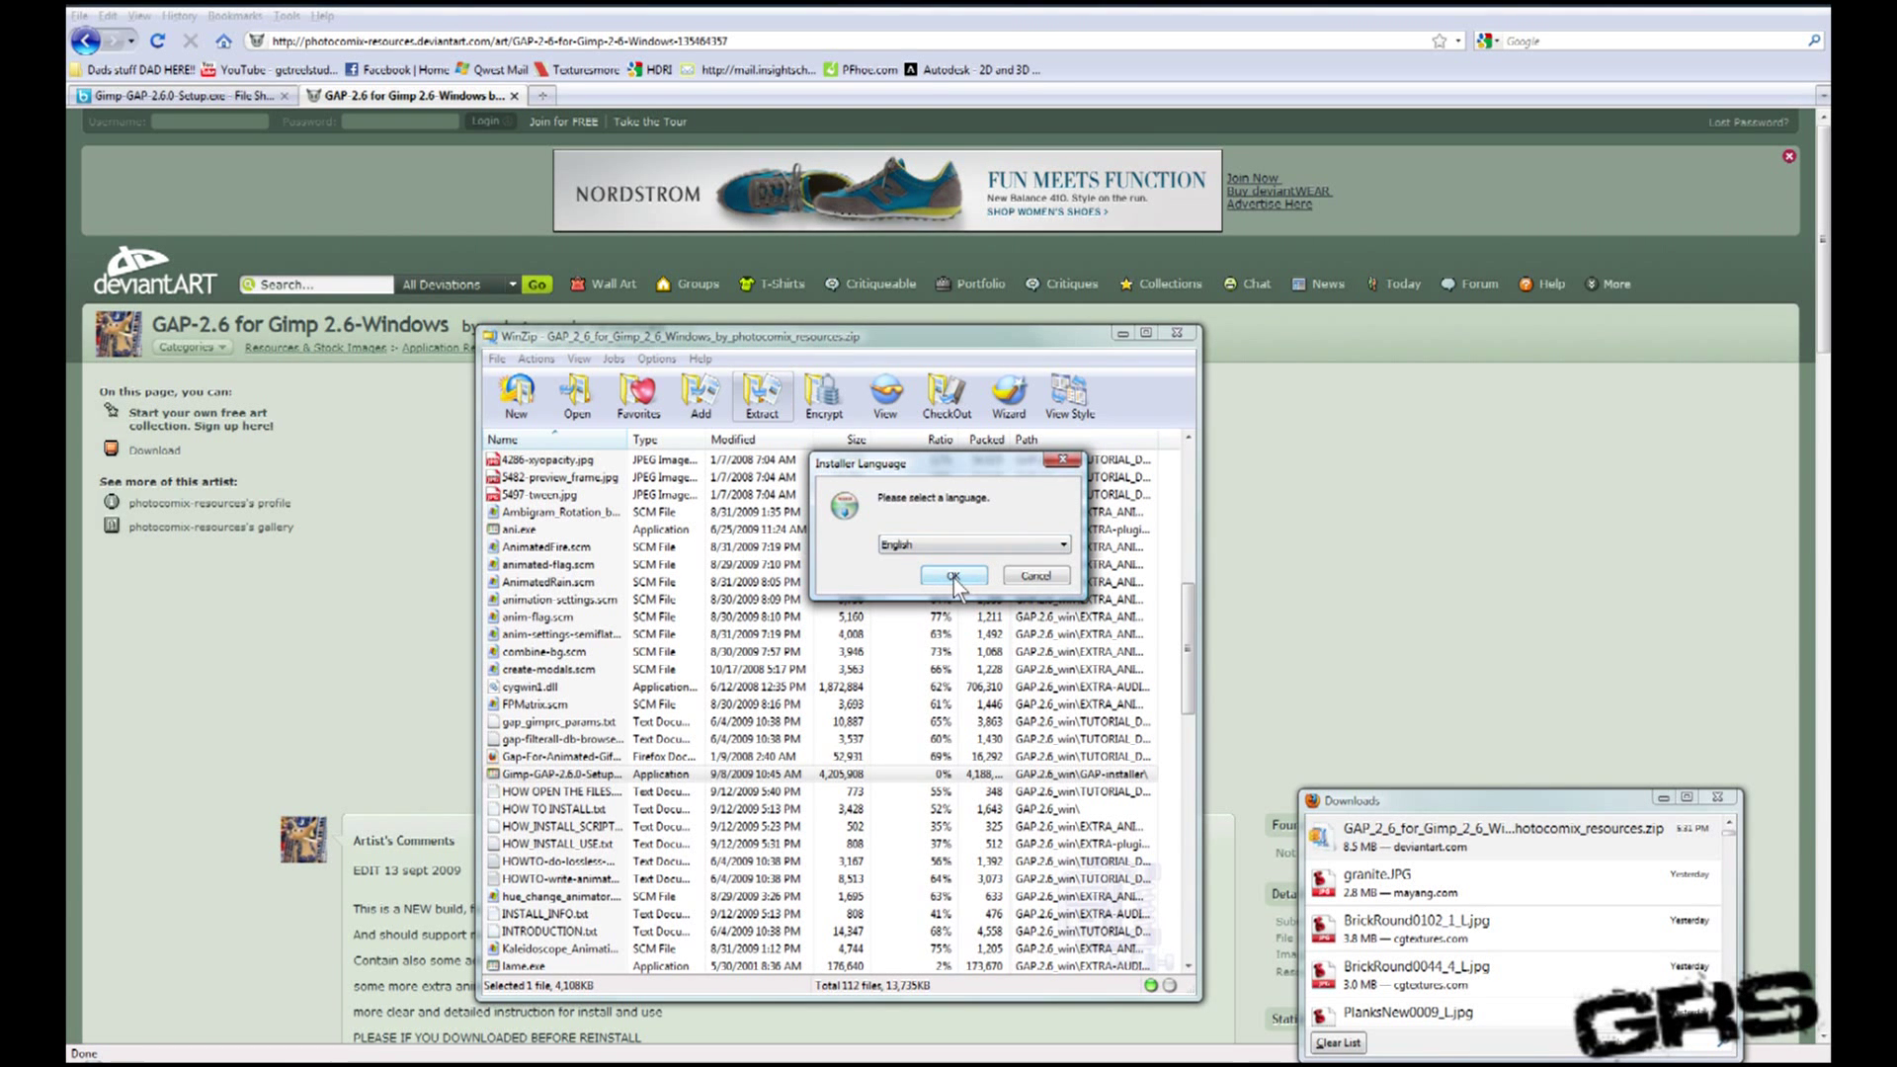
Step: Install GAP 2.6.0 in English to the default folder, accepting the GPL, and confirm it installed correctly
click(954, 575)
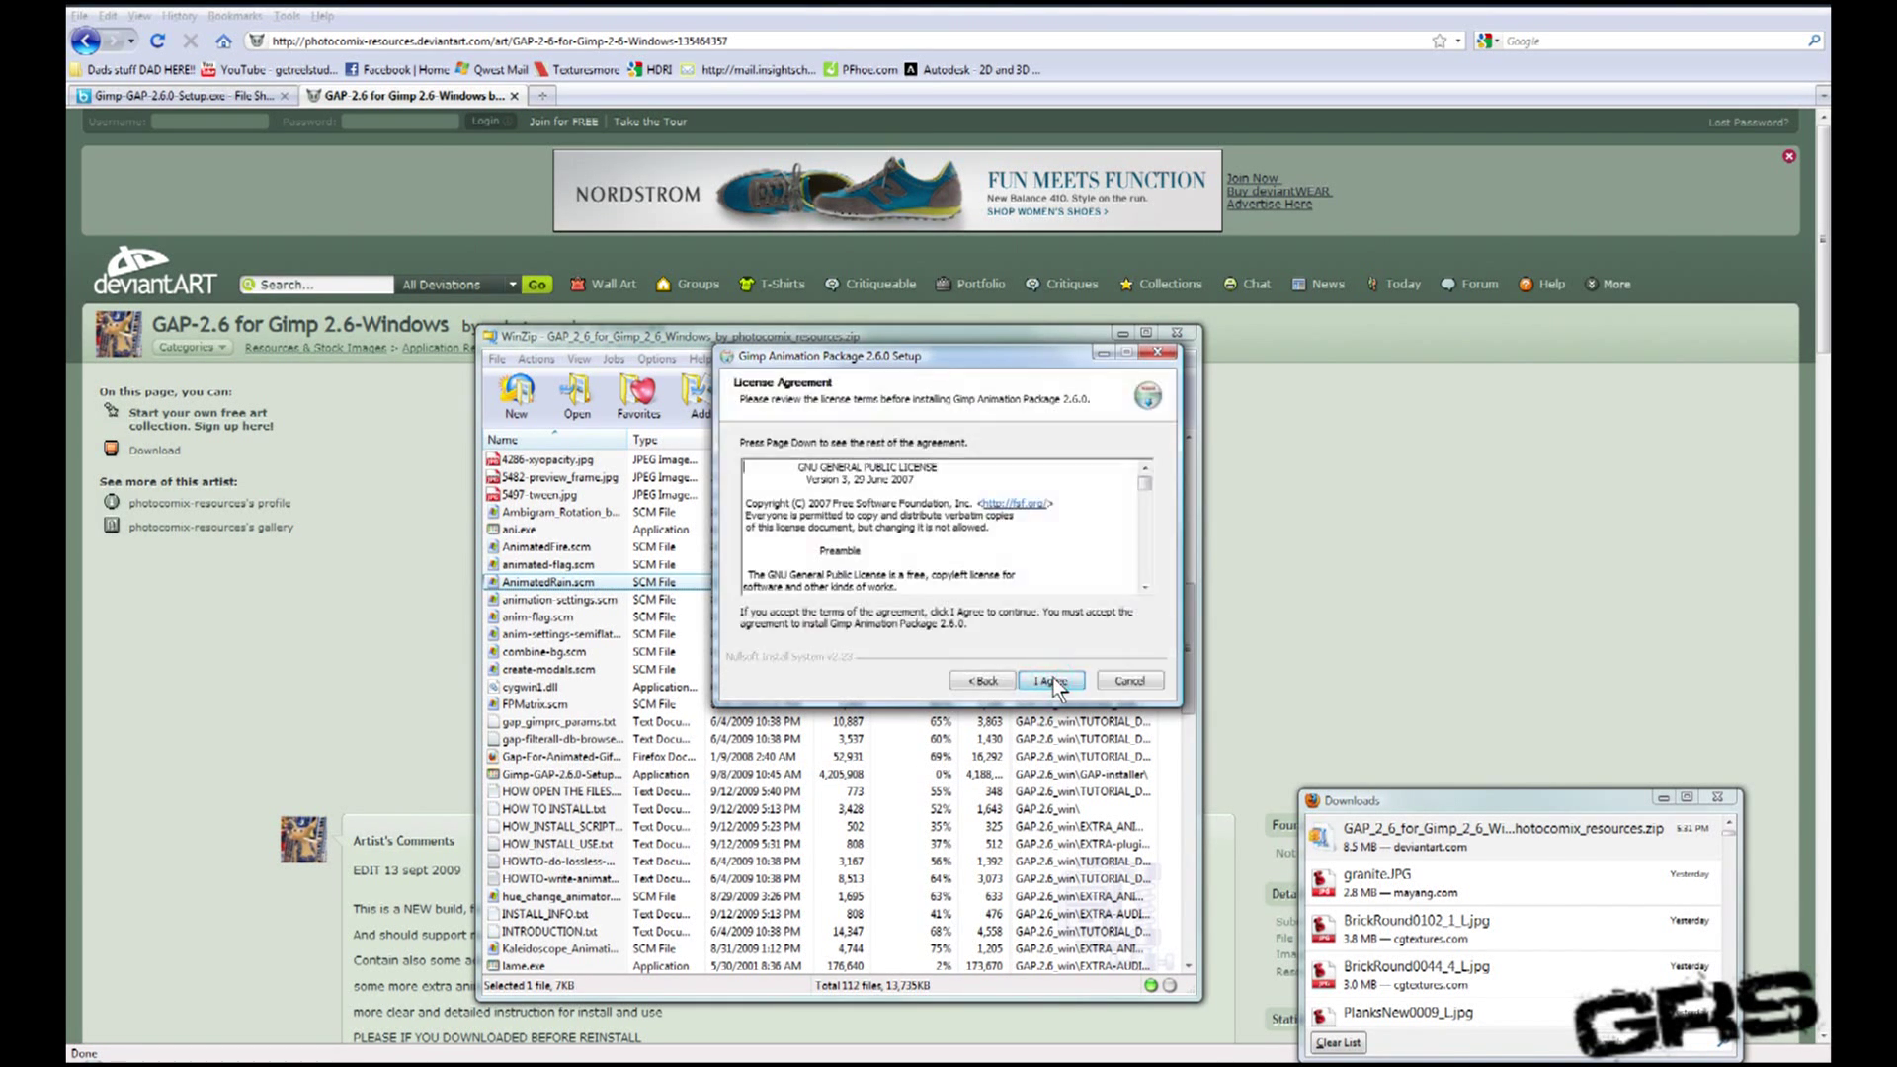
mouse_move(1094, 662)
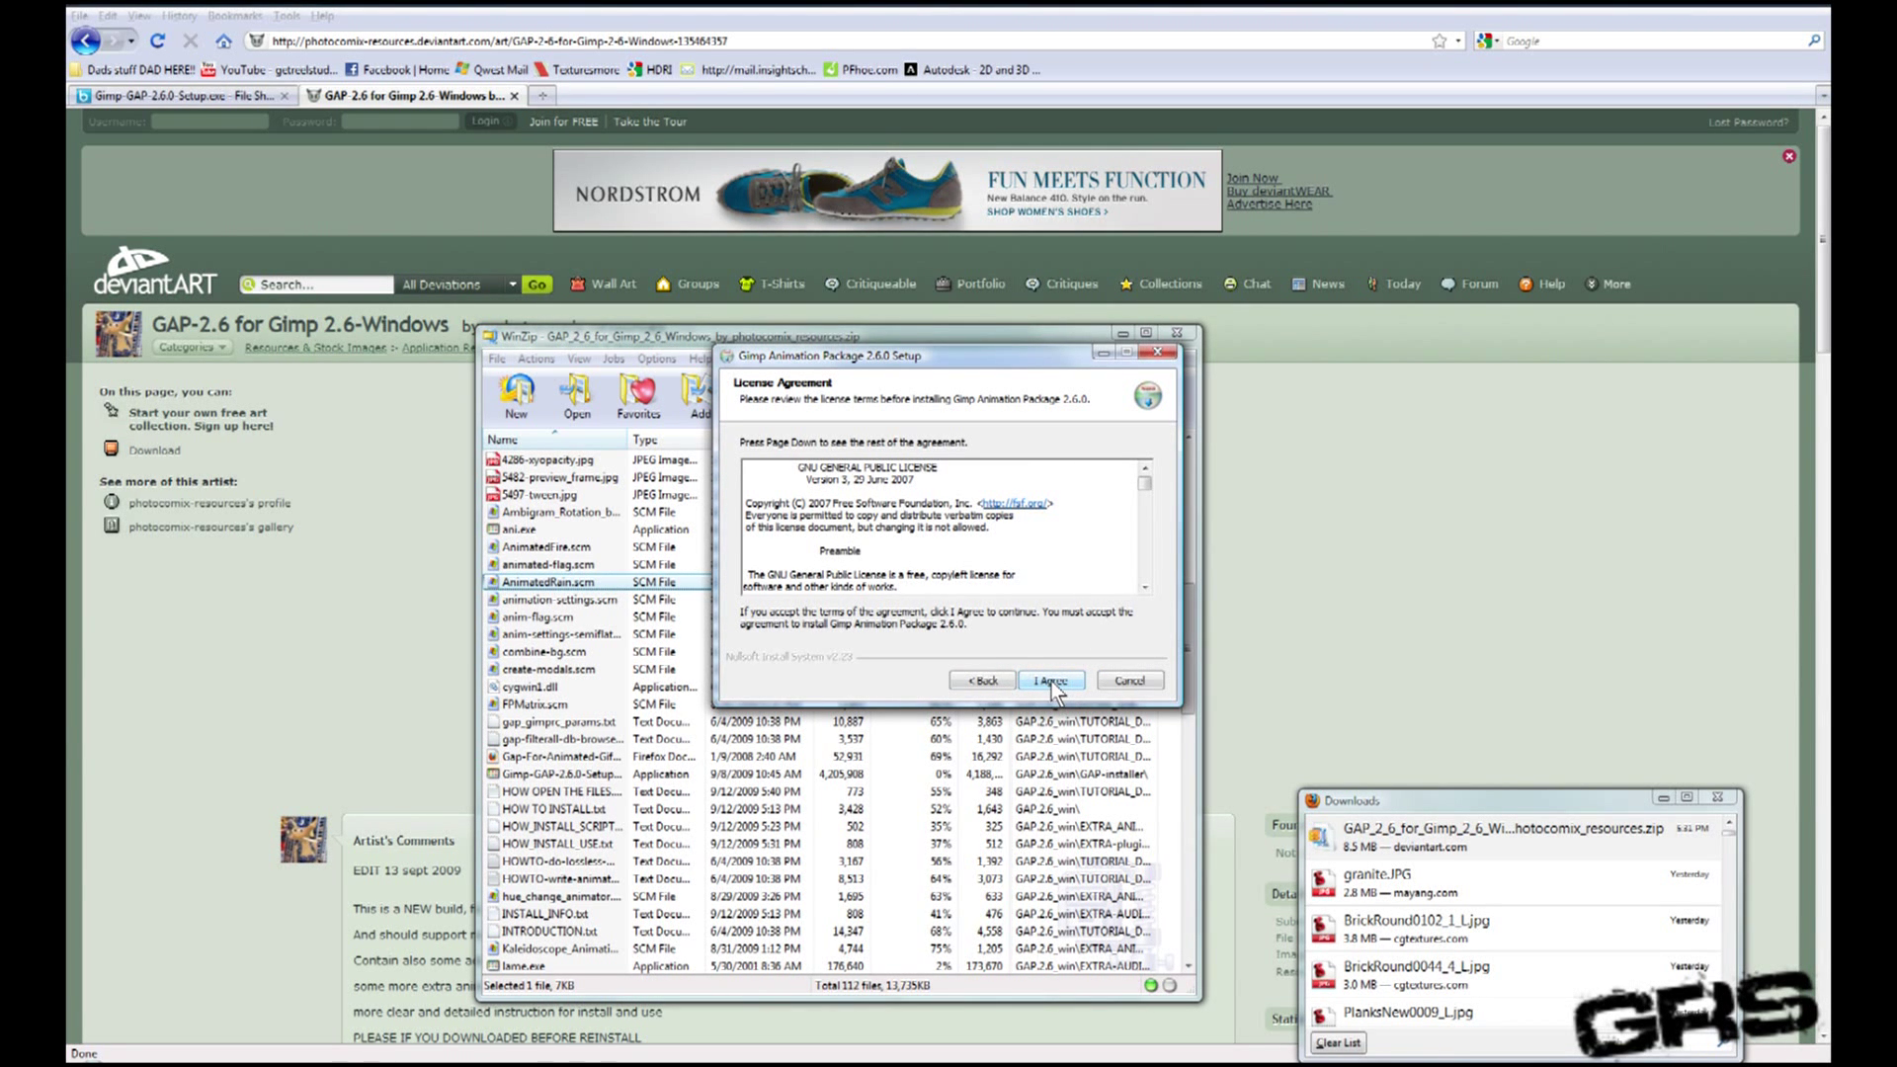
click(1050, 680)
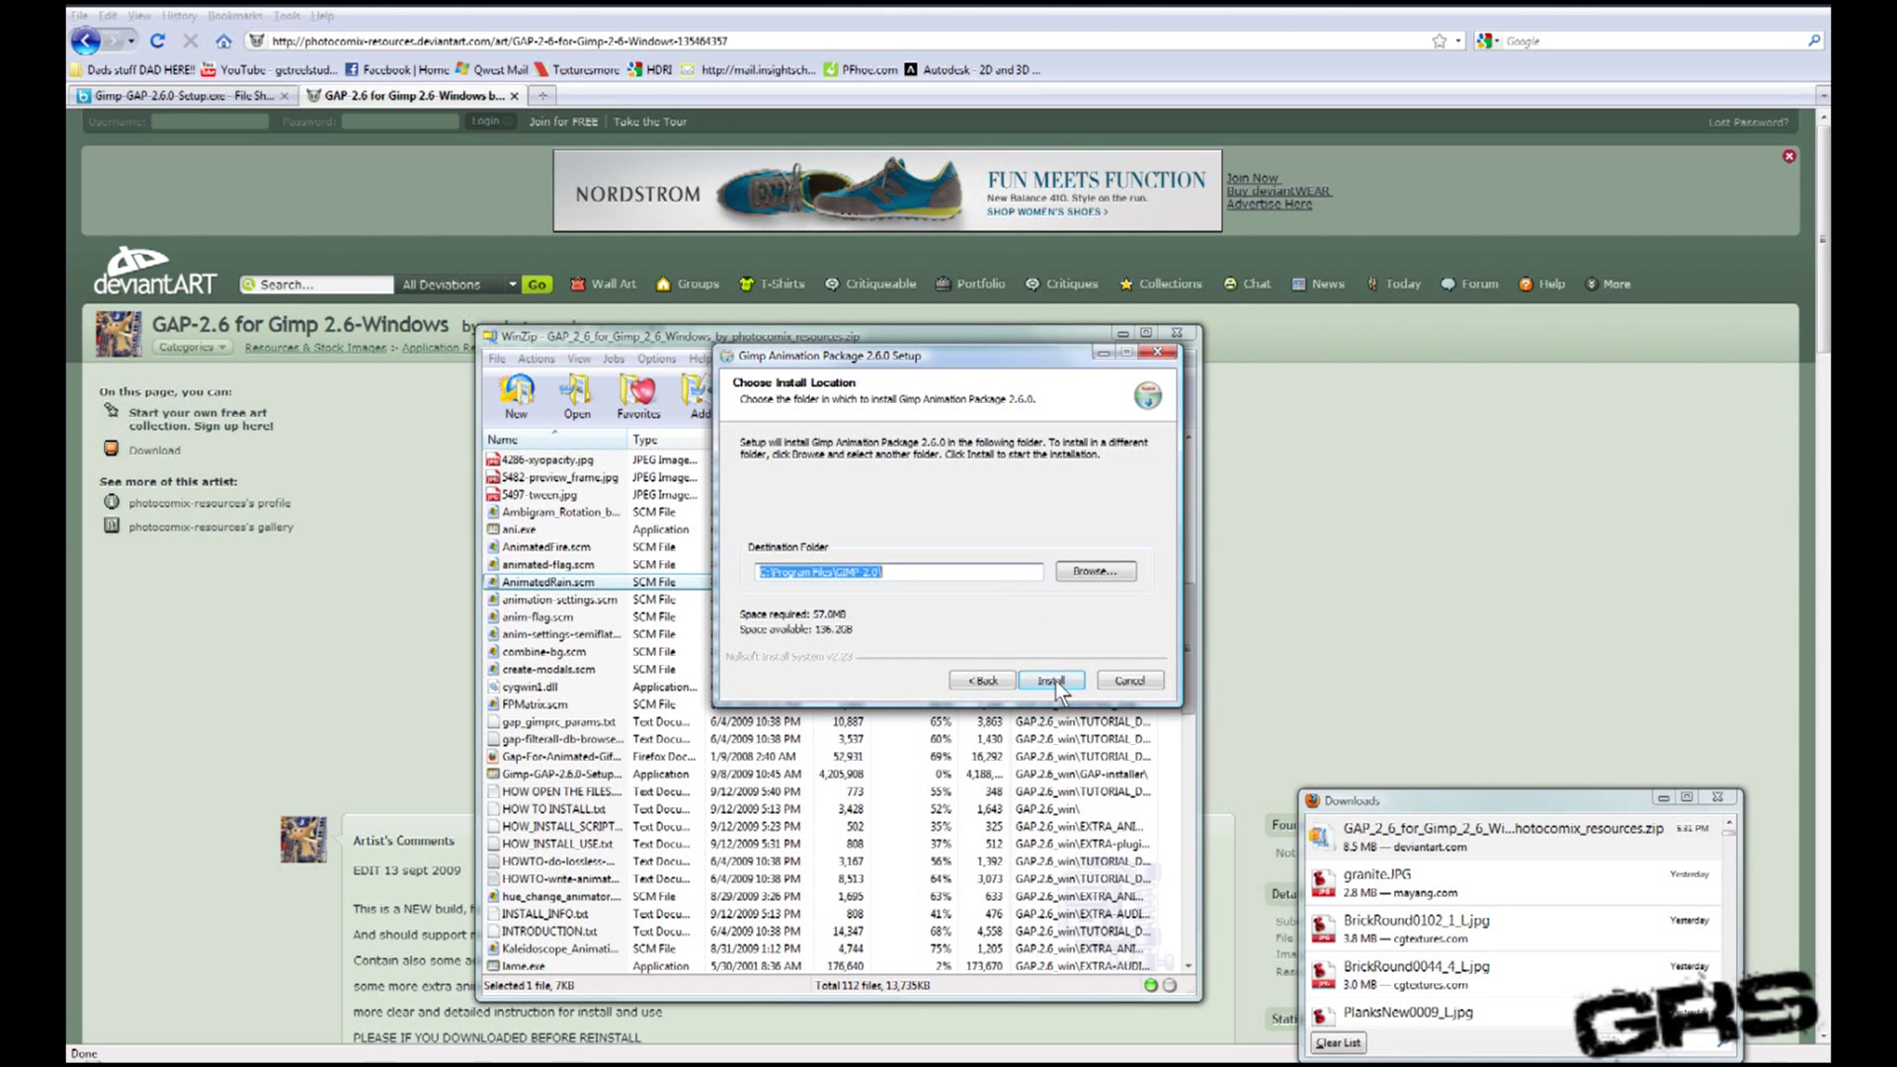
click(1050, 679)
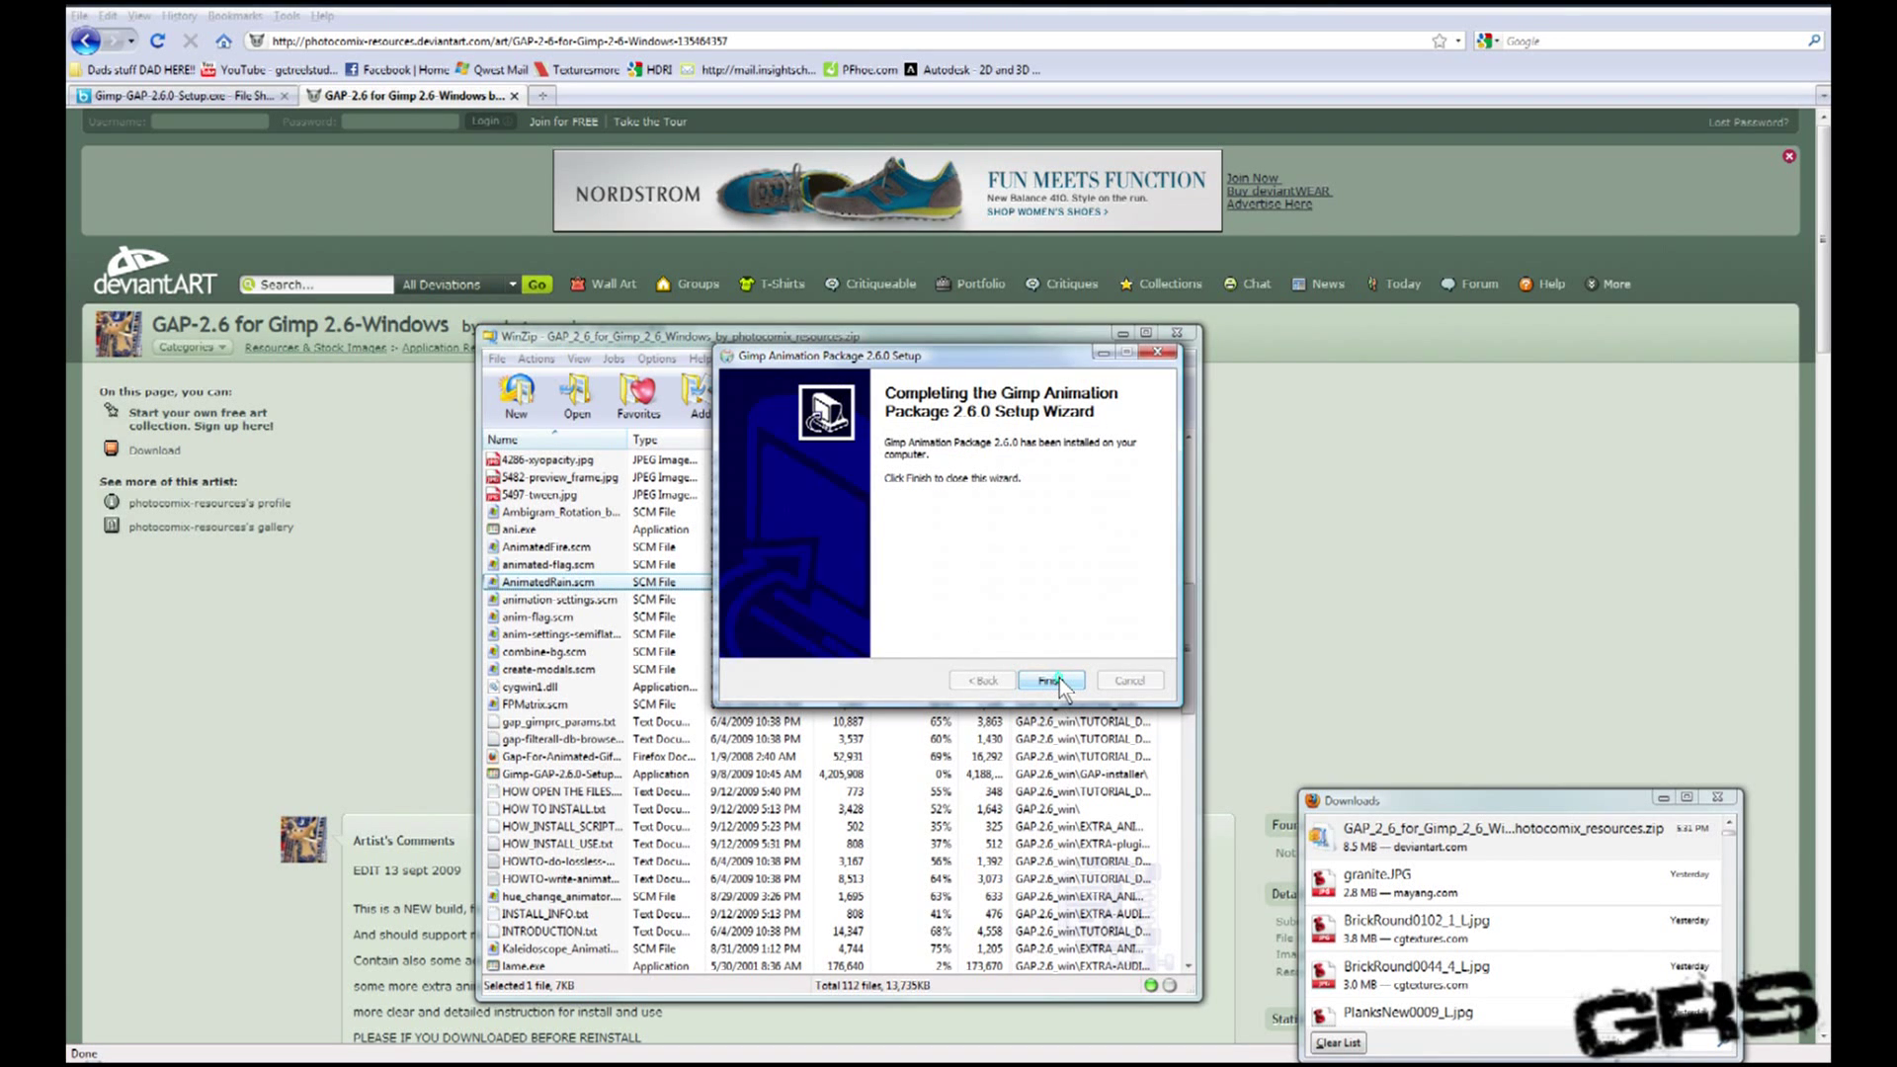
click(1050, 679)
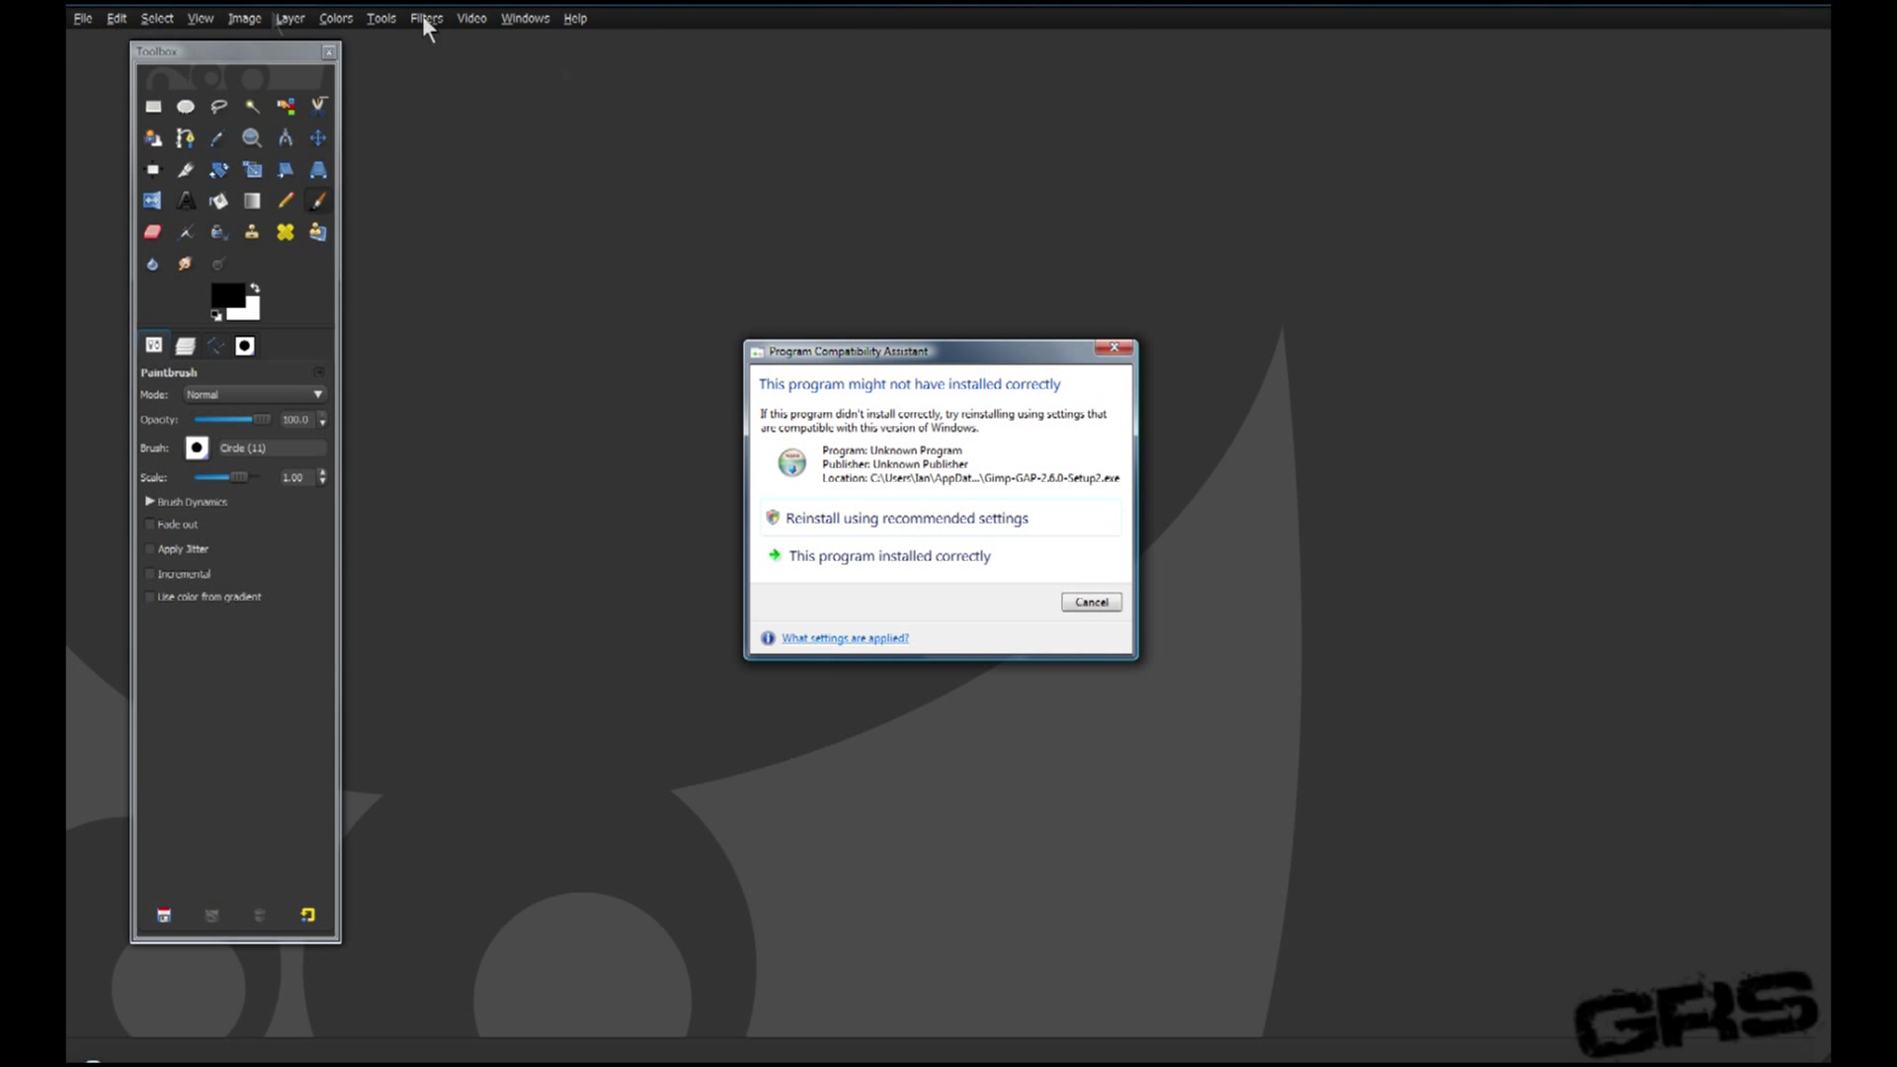
mouse_move(887, 555)
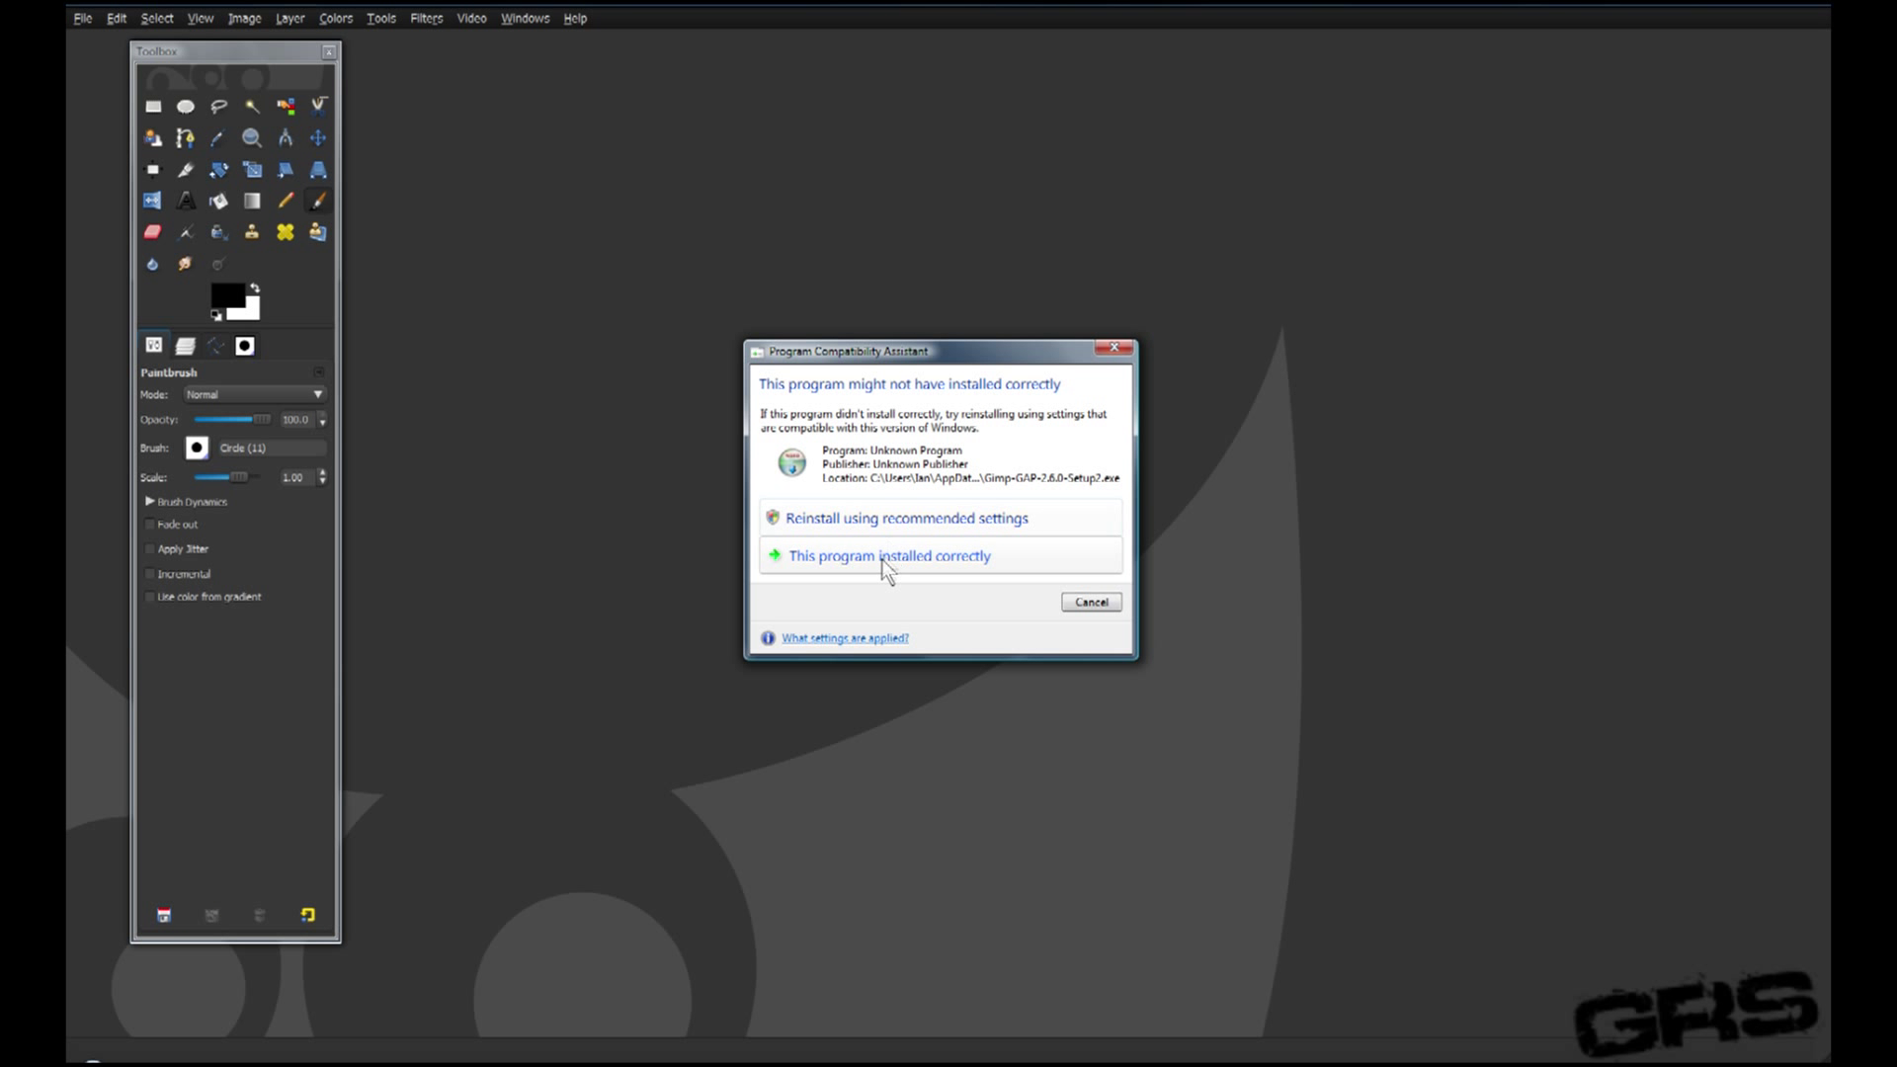
click(887, 555)
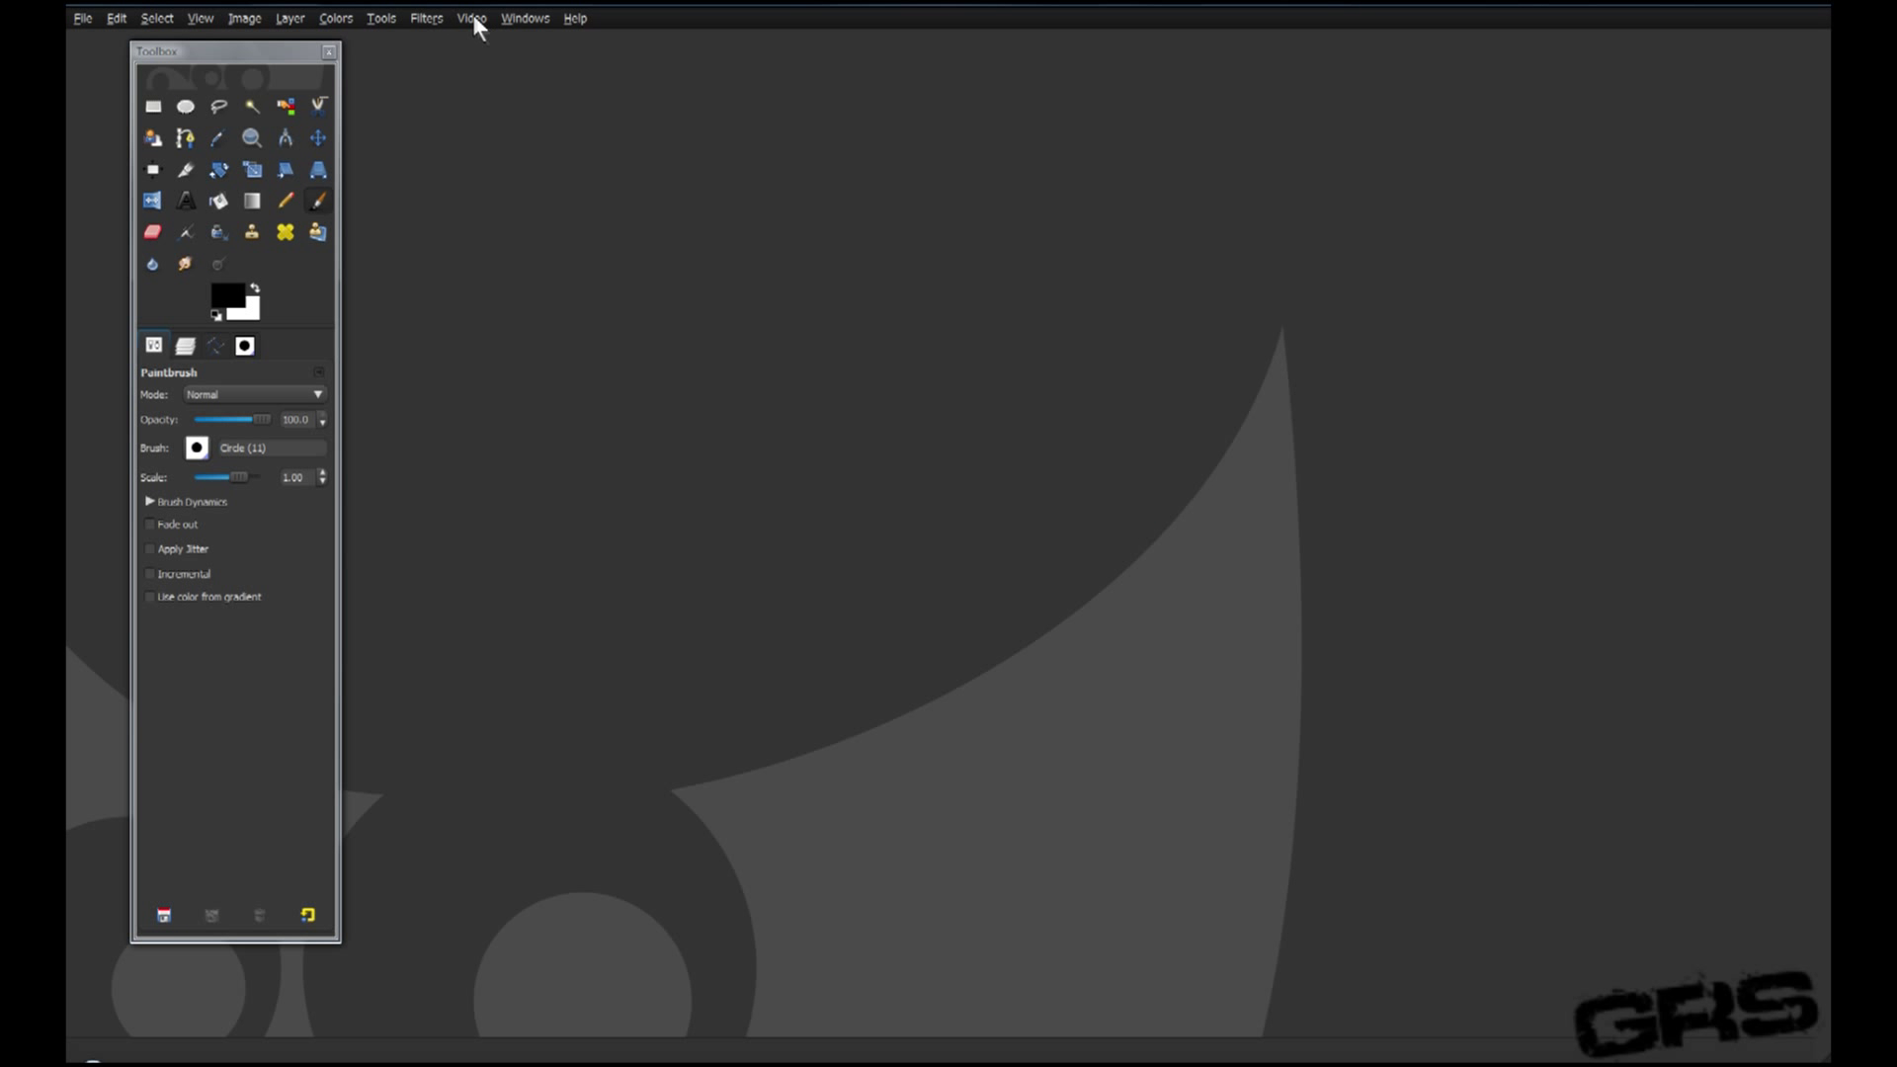
Step: Display the Video menu with commands like Frames Modify and Playback
click(524, 17)
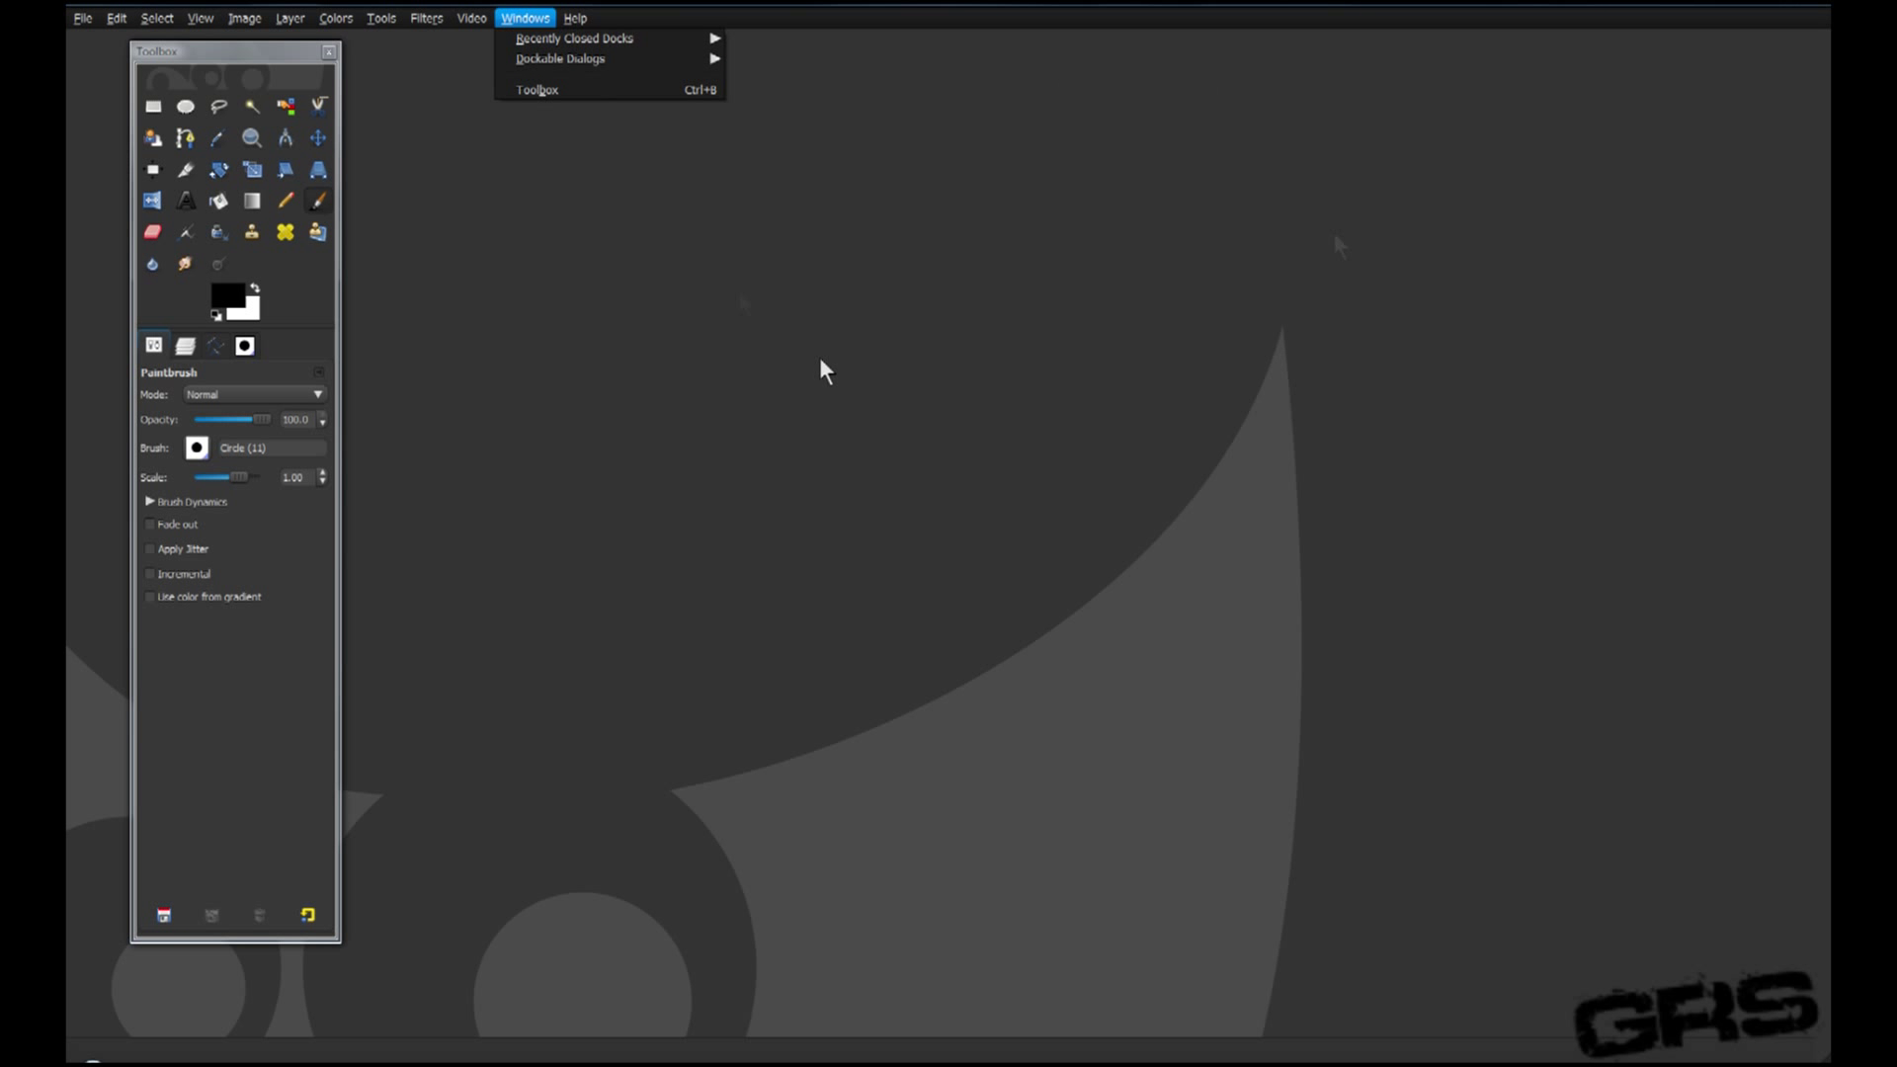
click(470, 17)
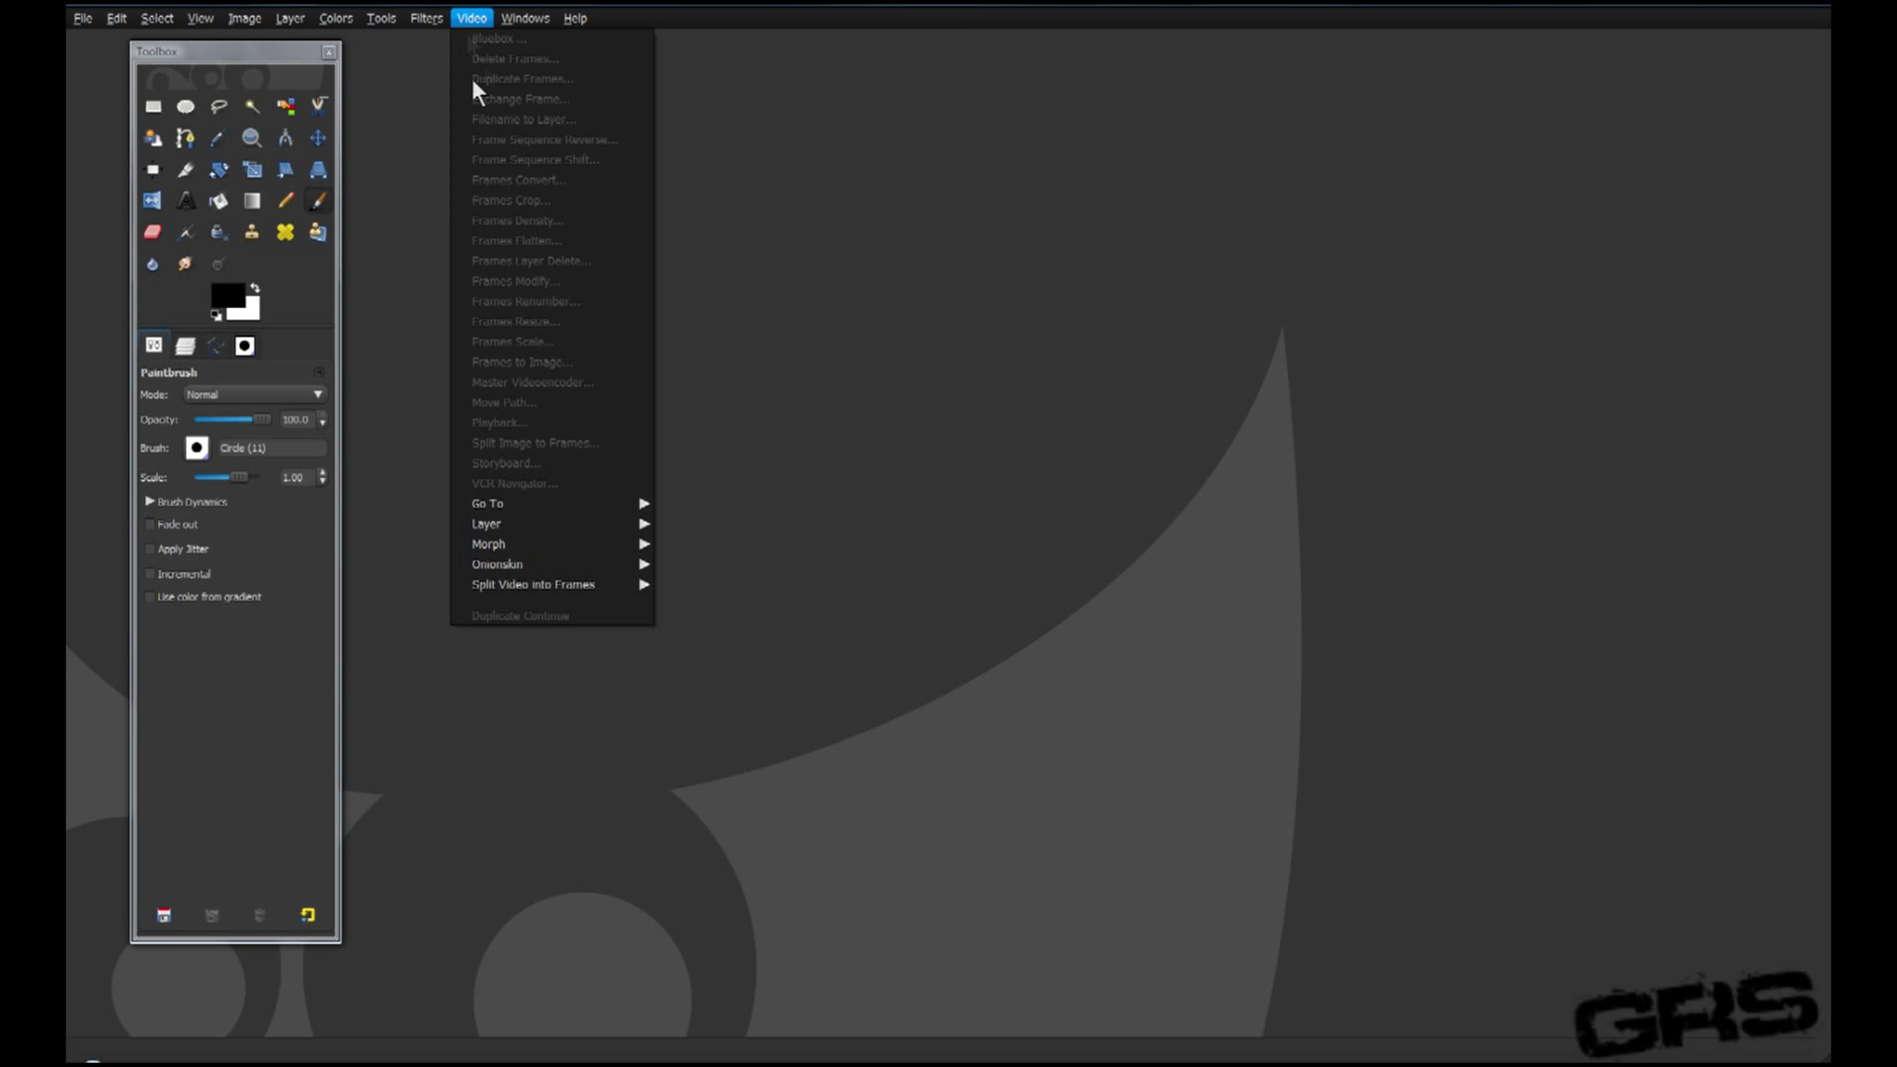
mouse_move(508, 445)
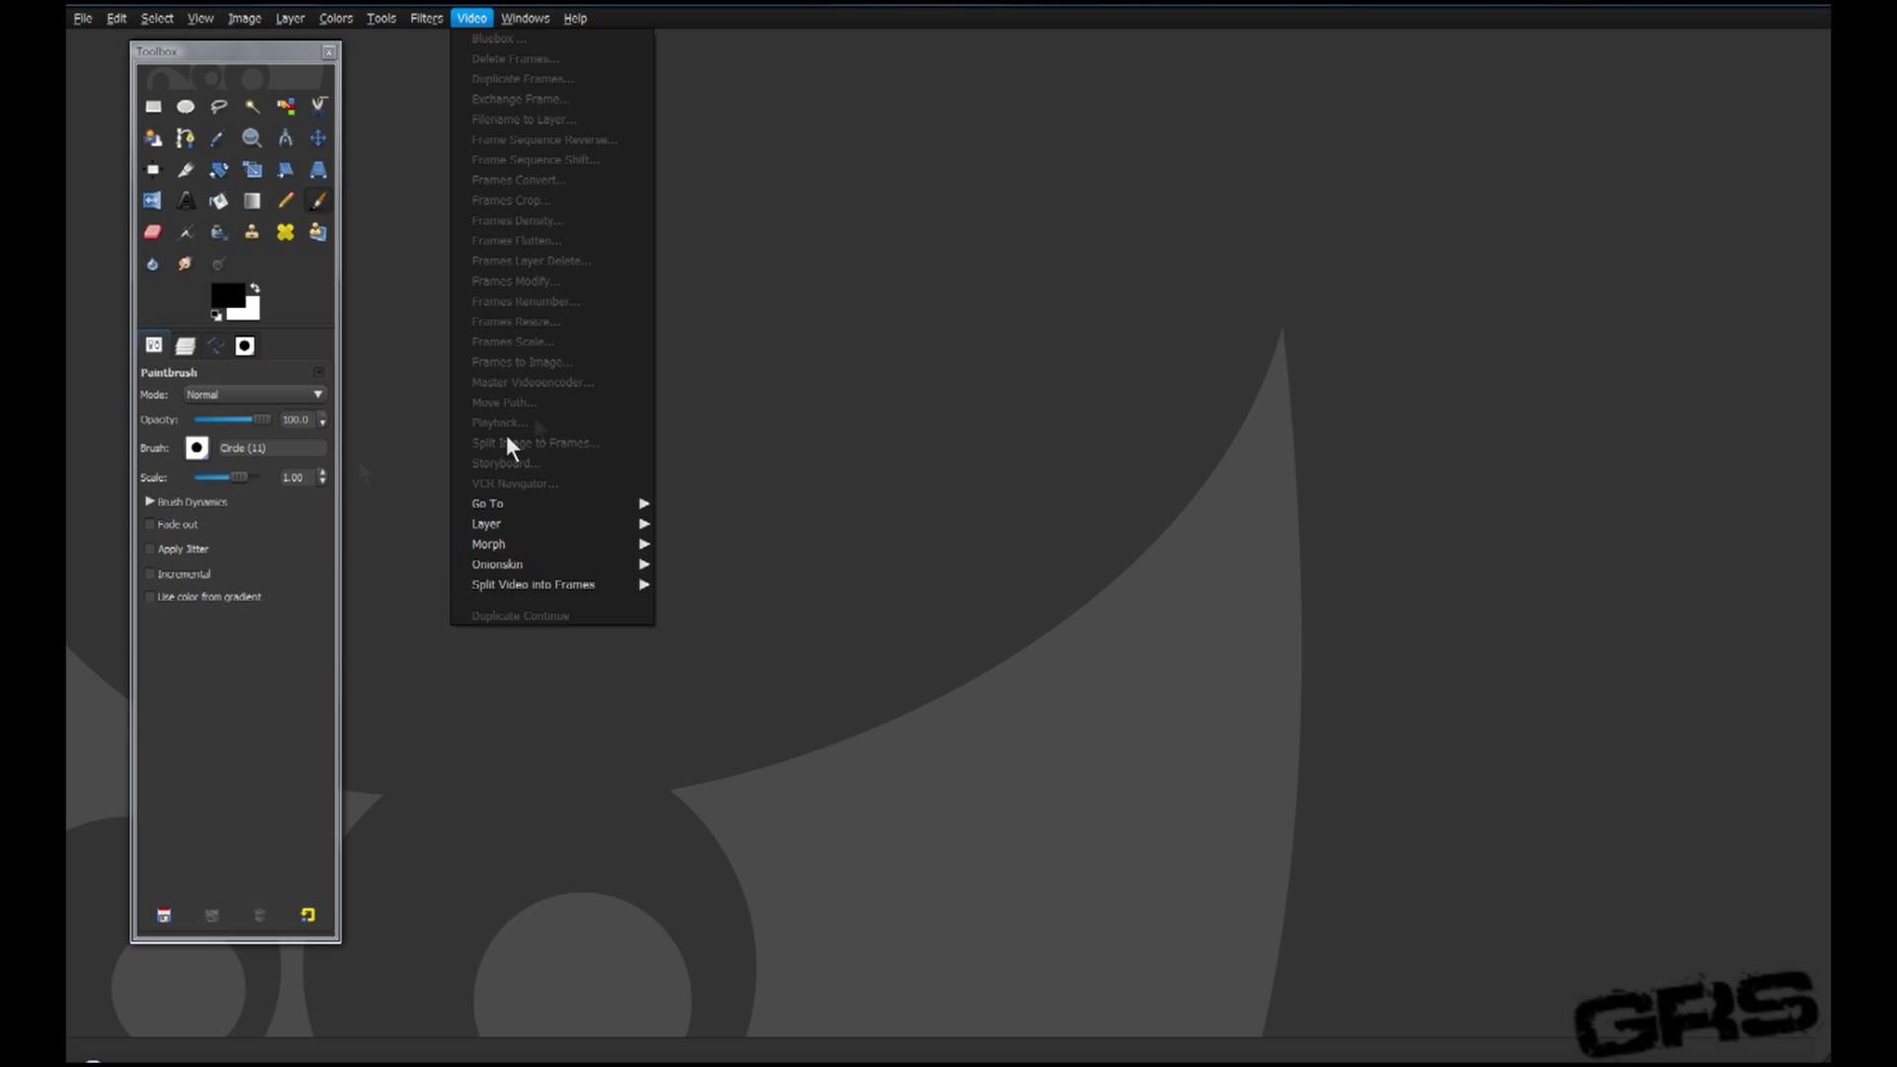
click(185, 346)
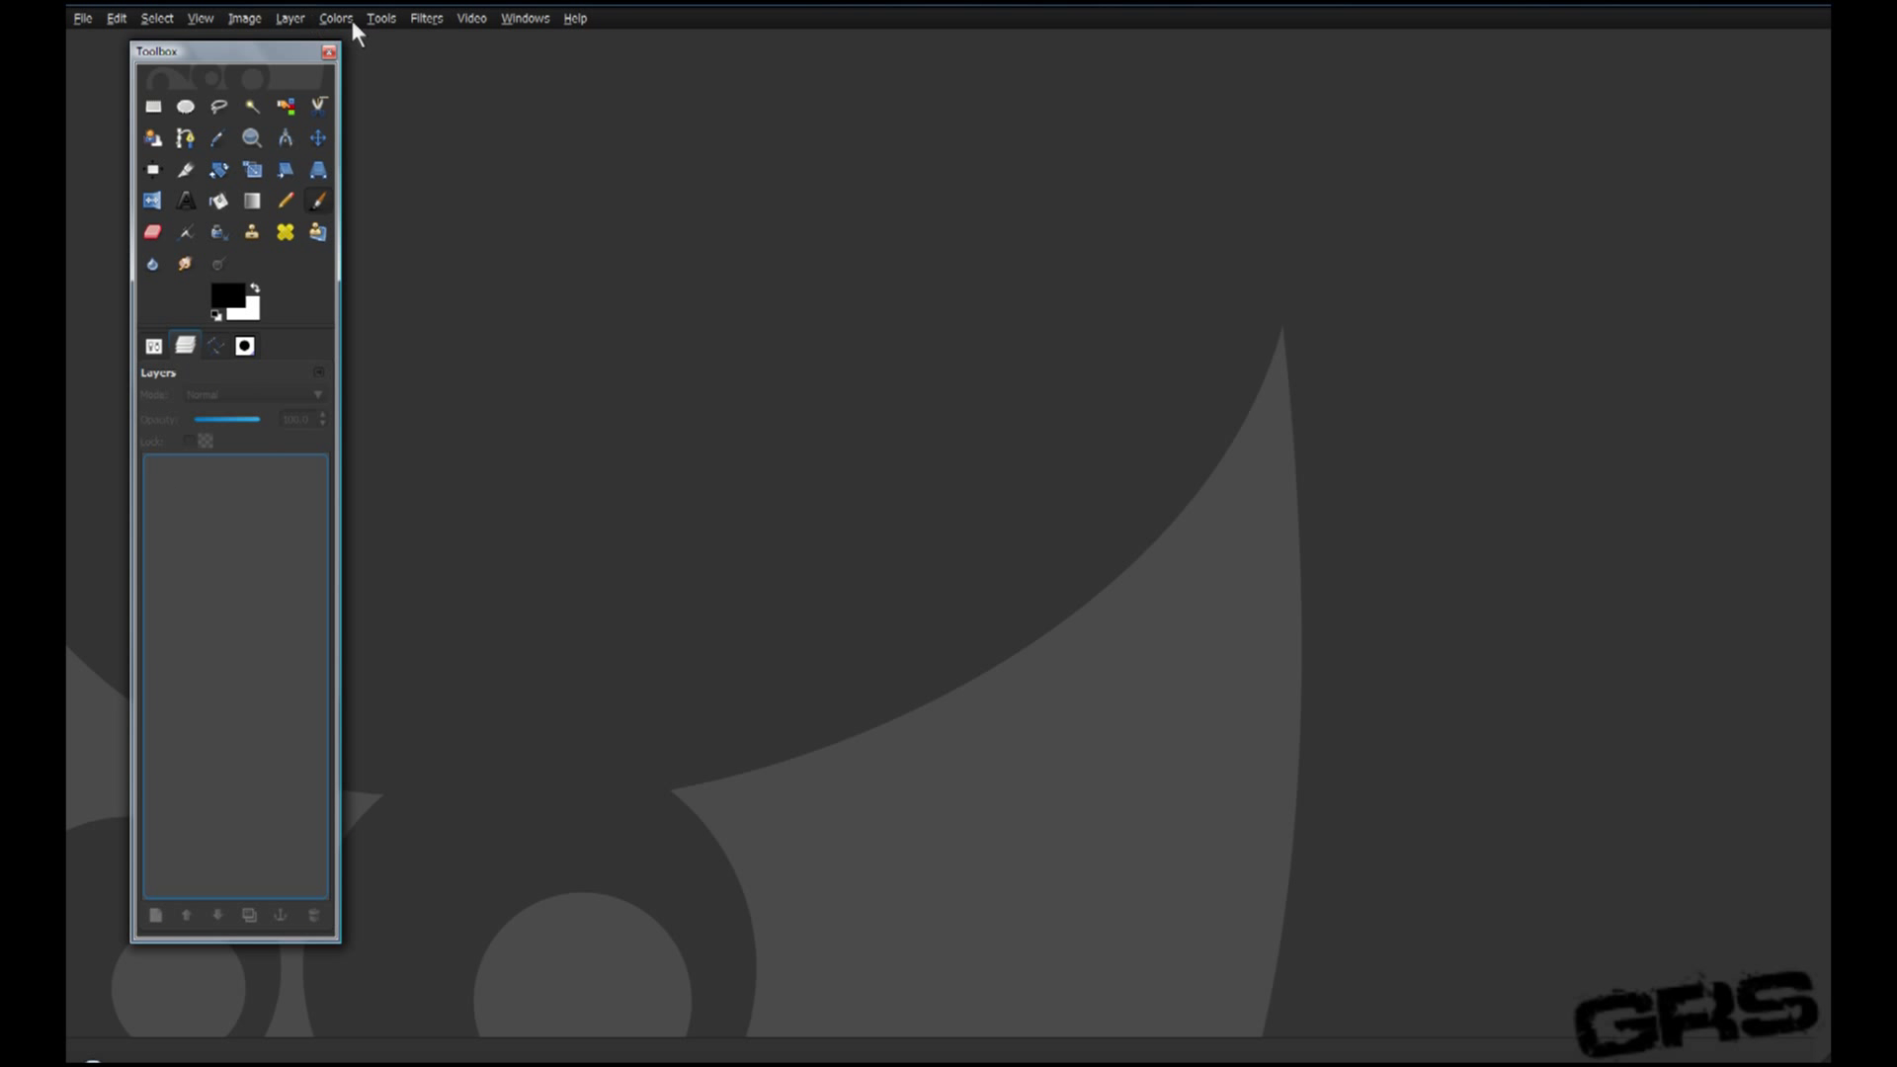
click(470, 17)
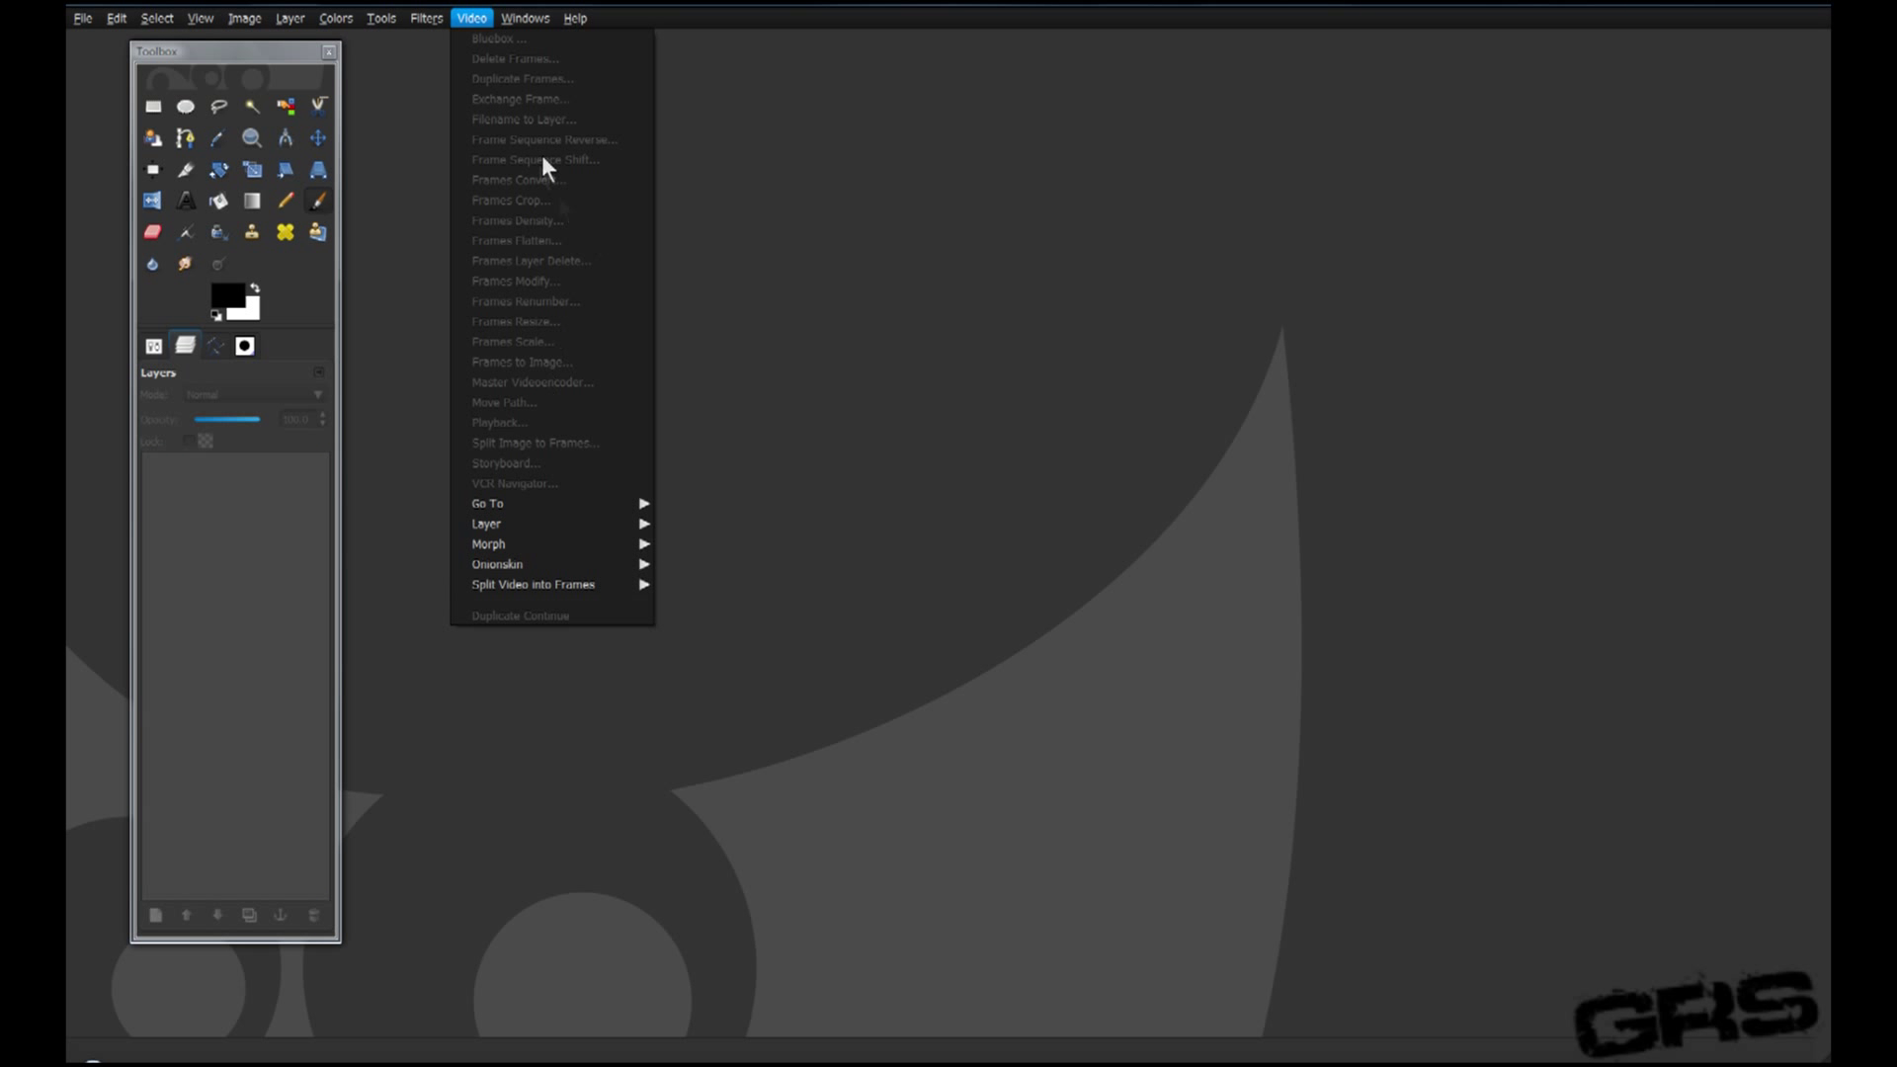
mouse_move(575, 266)
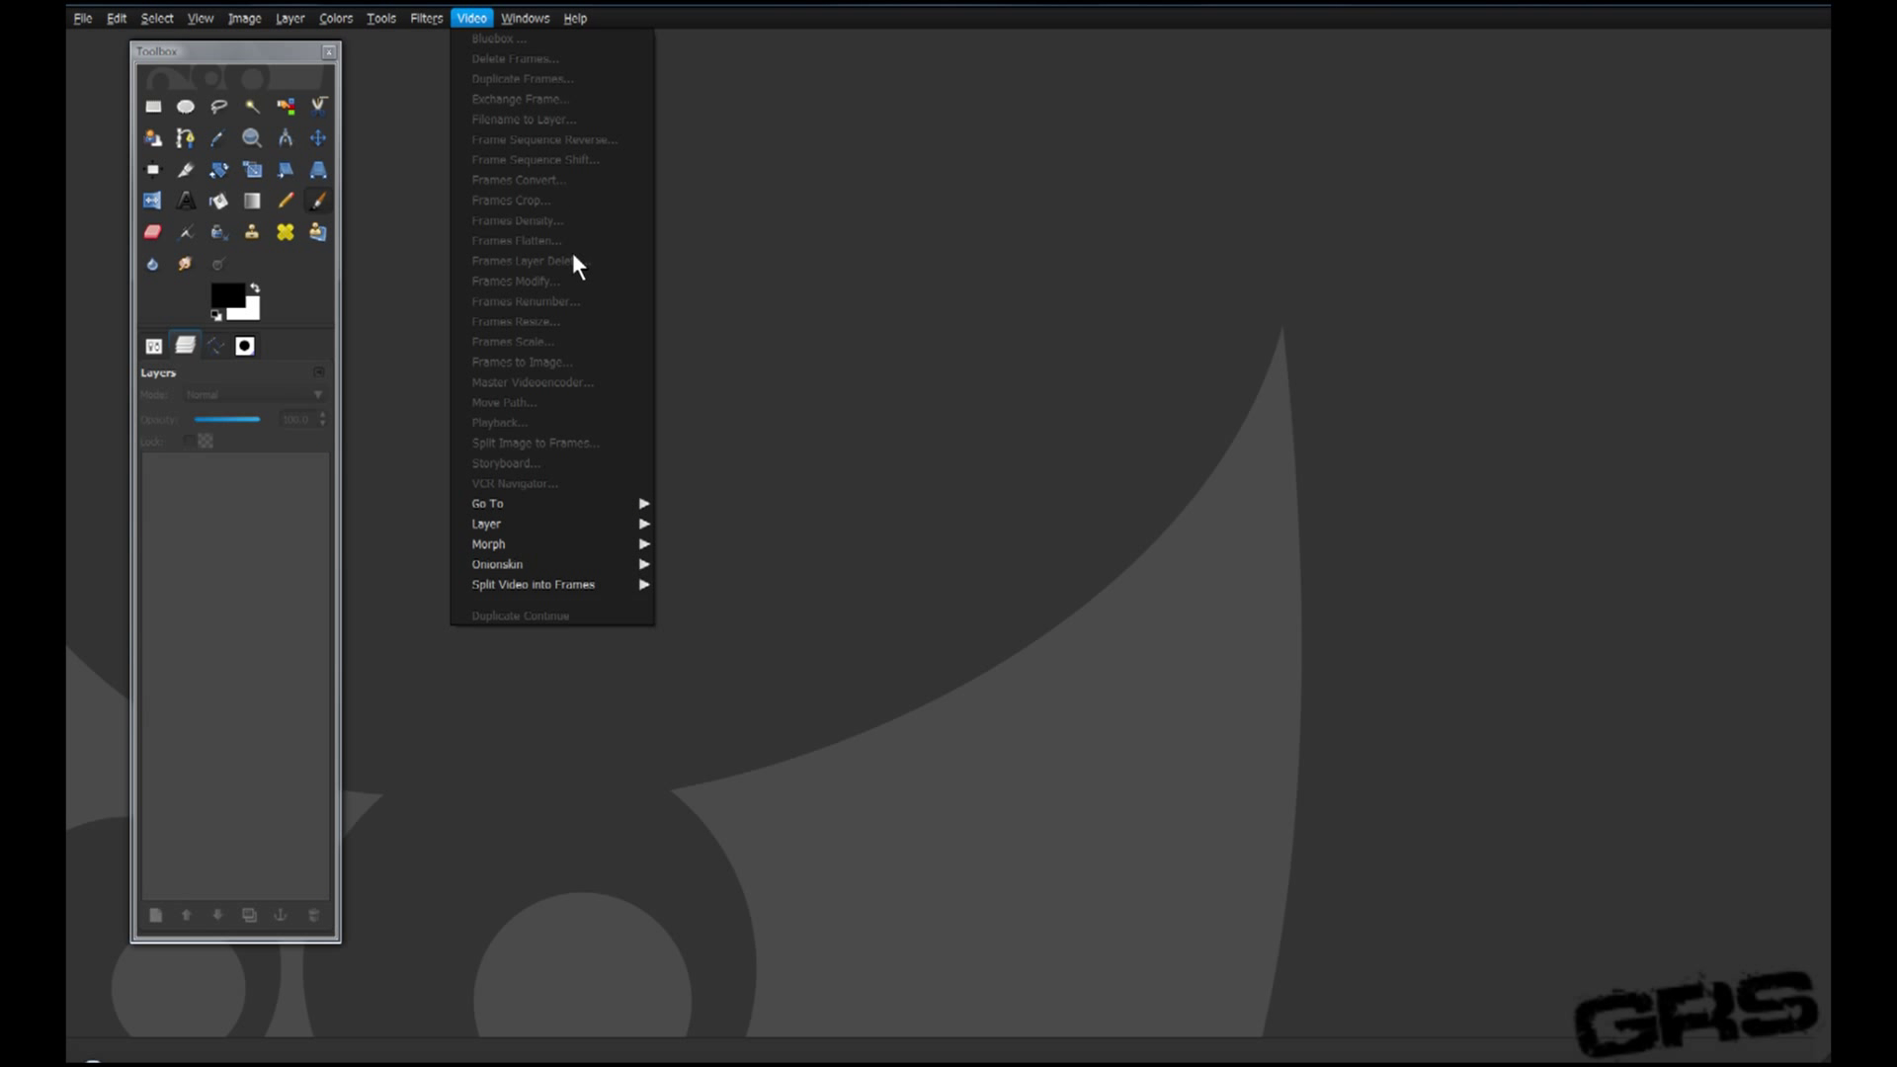
mouse_move(573, 130)
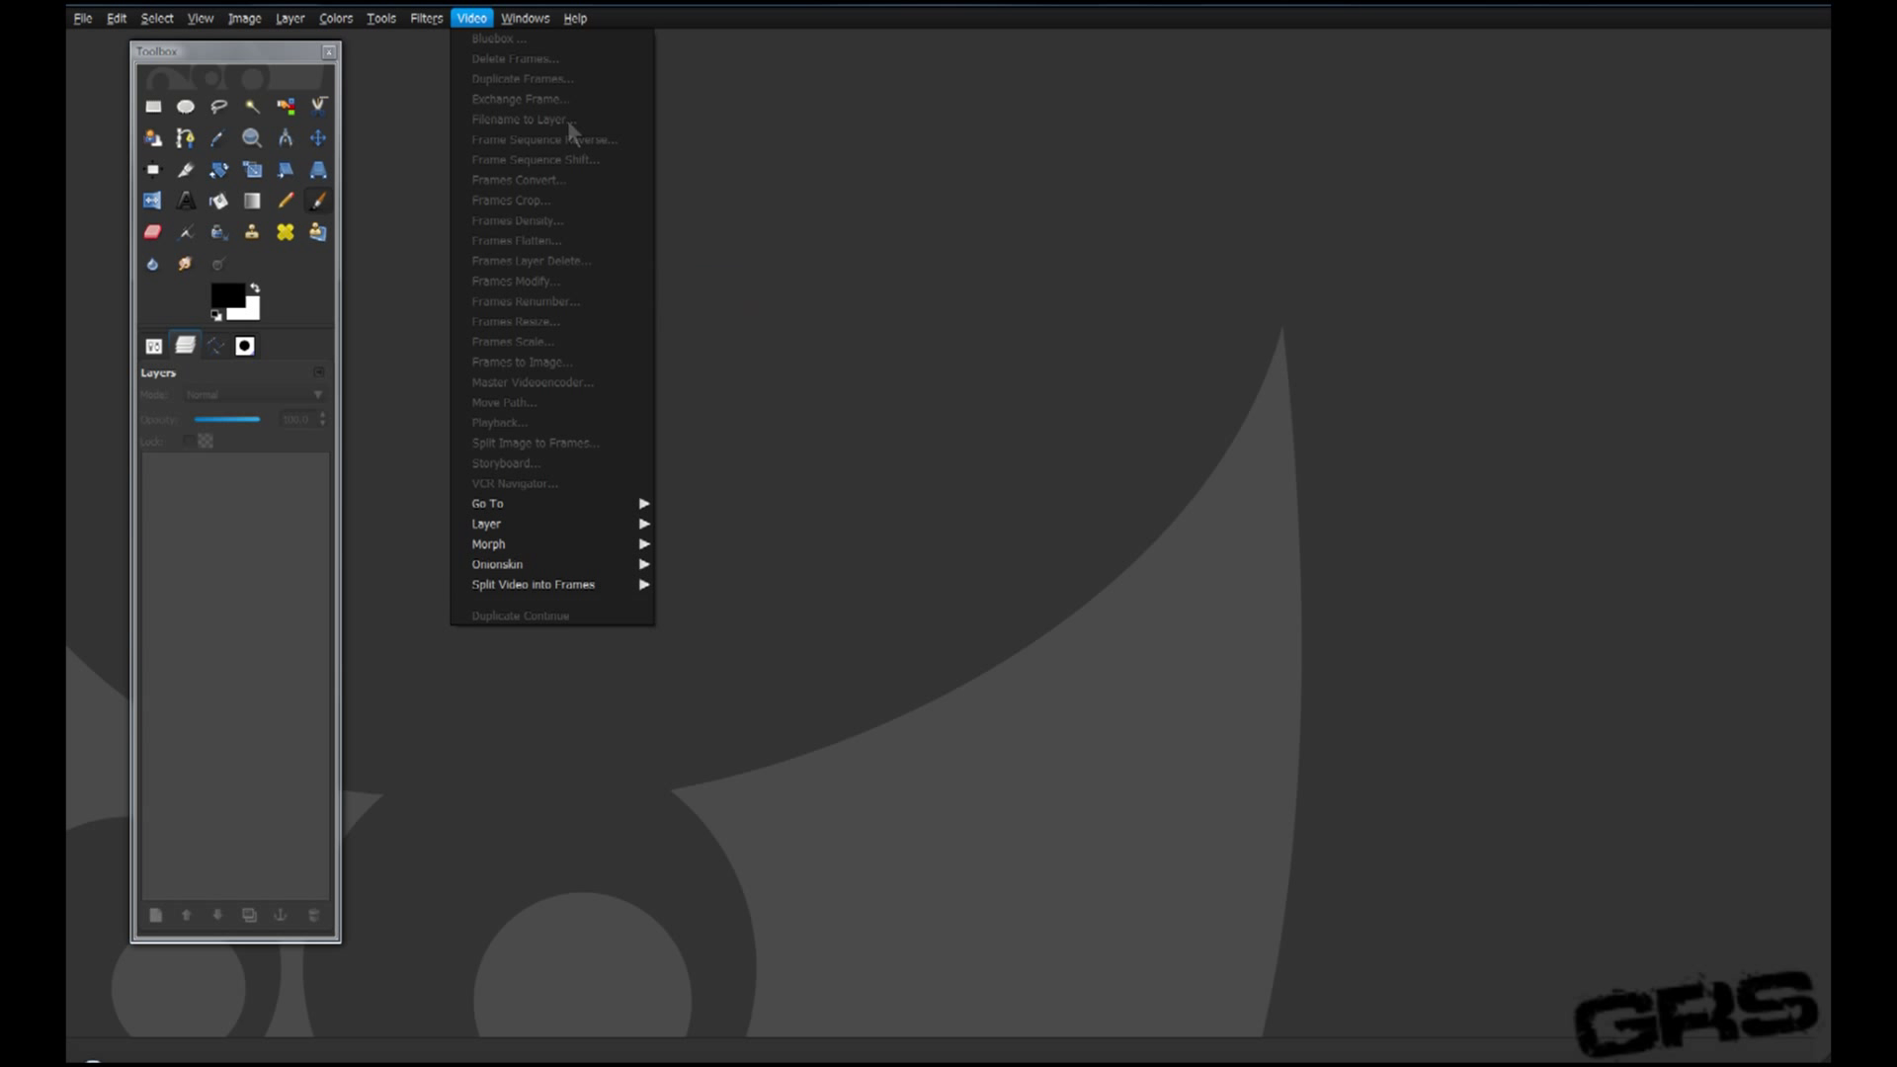